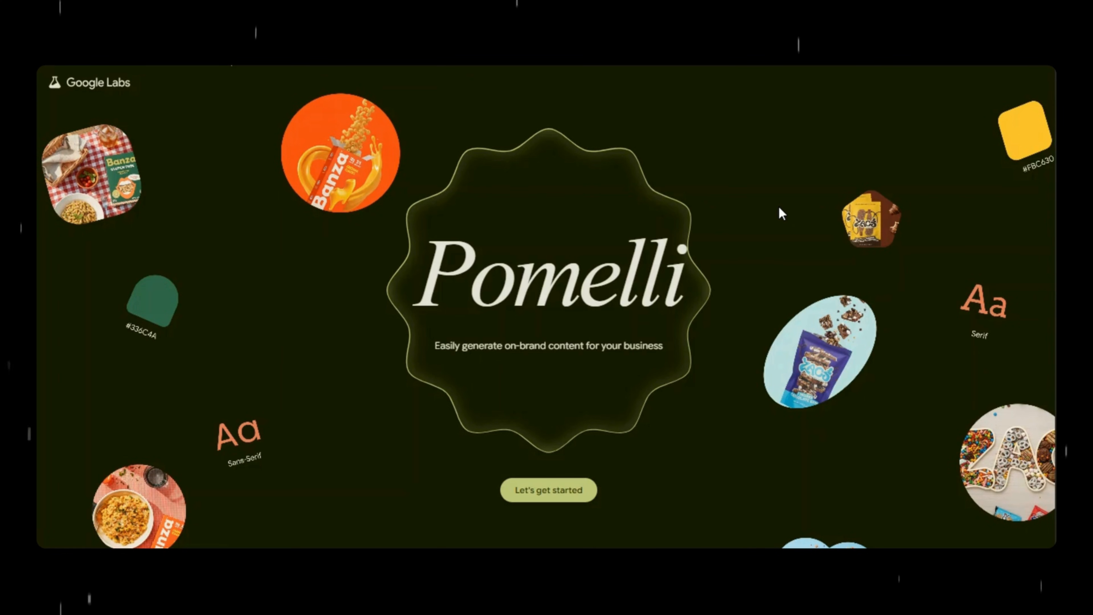
mouse_move(964, 233)
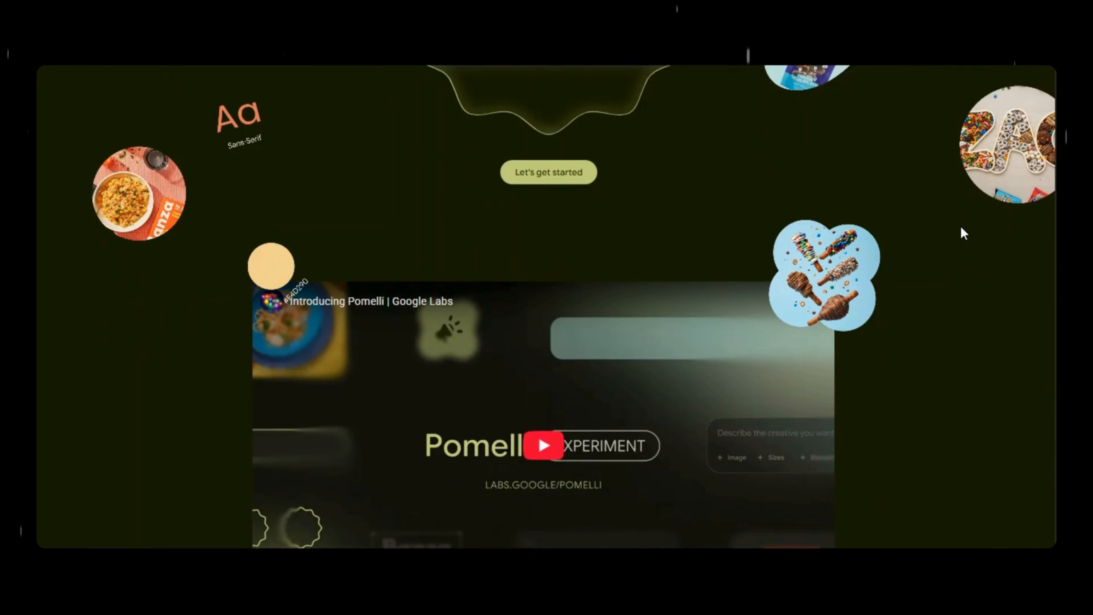
- Play the 'Introducing Pomelli' video through its prompt-driven edit demo to the closing title card
scroll(down, 3)
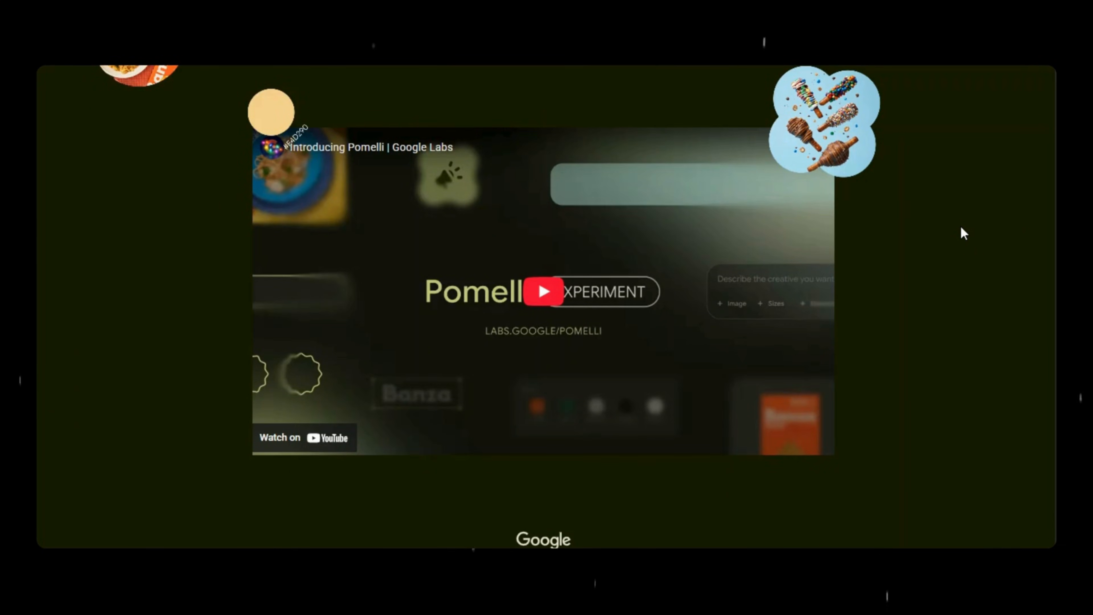
scroll(down, 3)
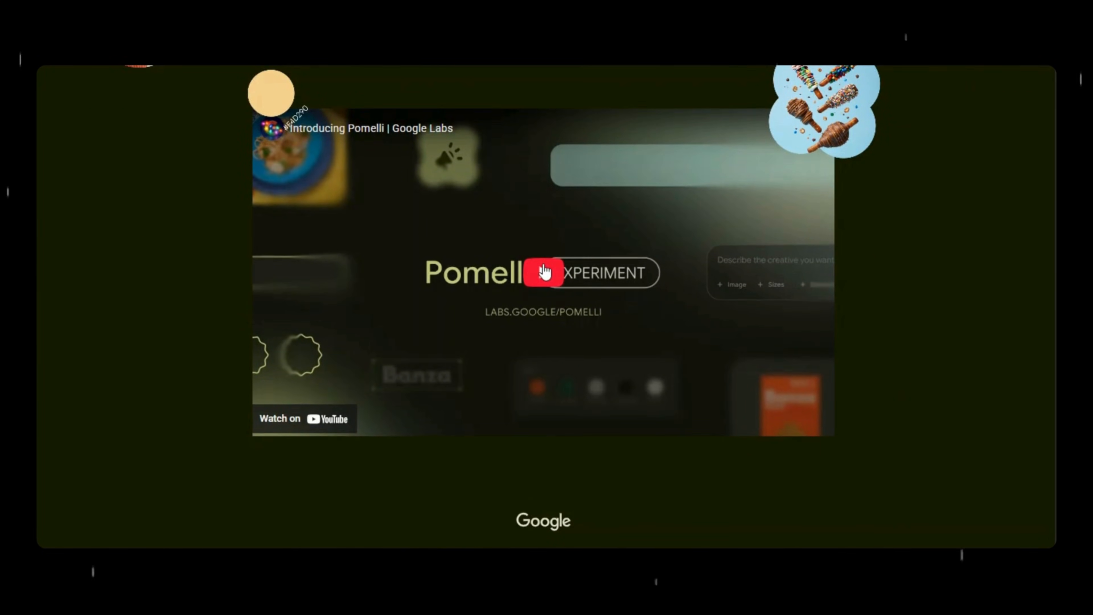
click(544, 272)
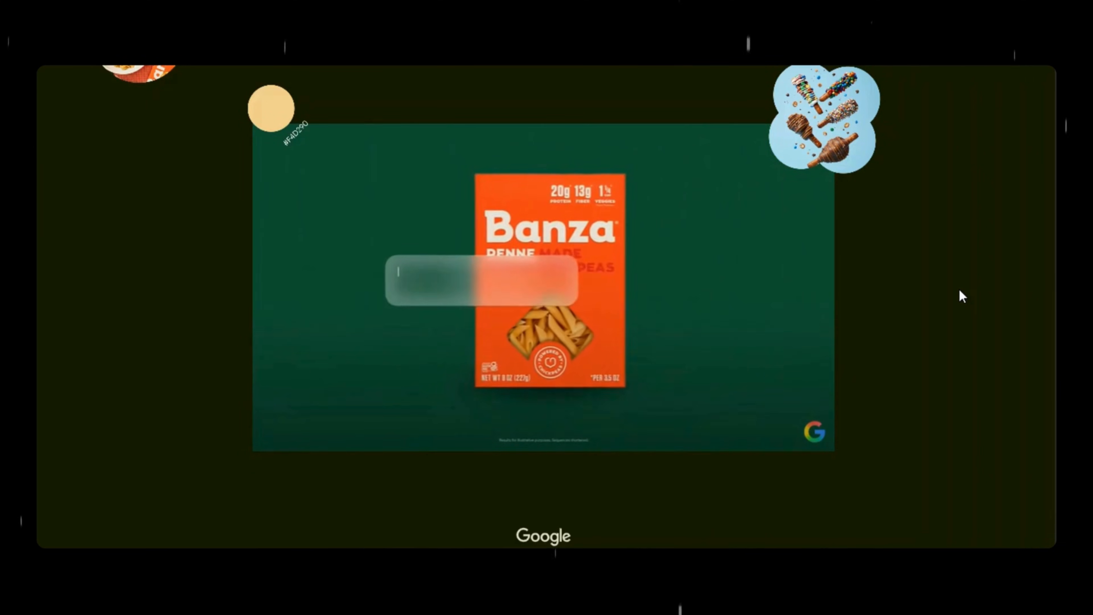
text(Make background sky blue and add pasta noodles flying from the box)
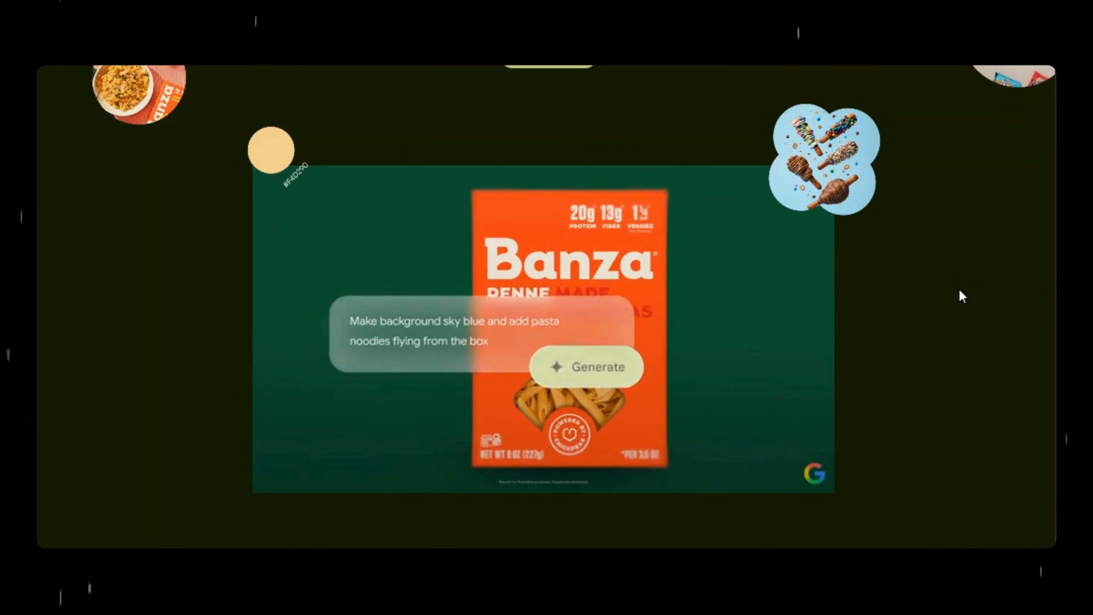
click(586, 367)
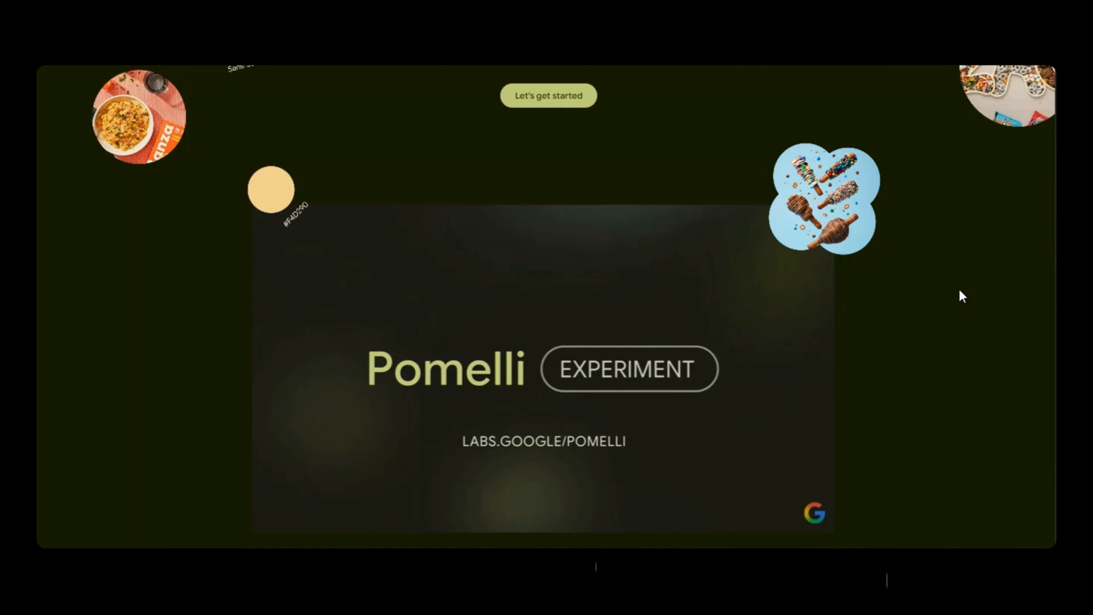
- Begin Pomelli setup and agree to the Things To Know terms
click(548, 96)
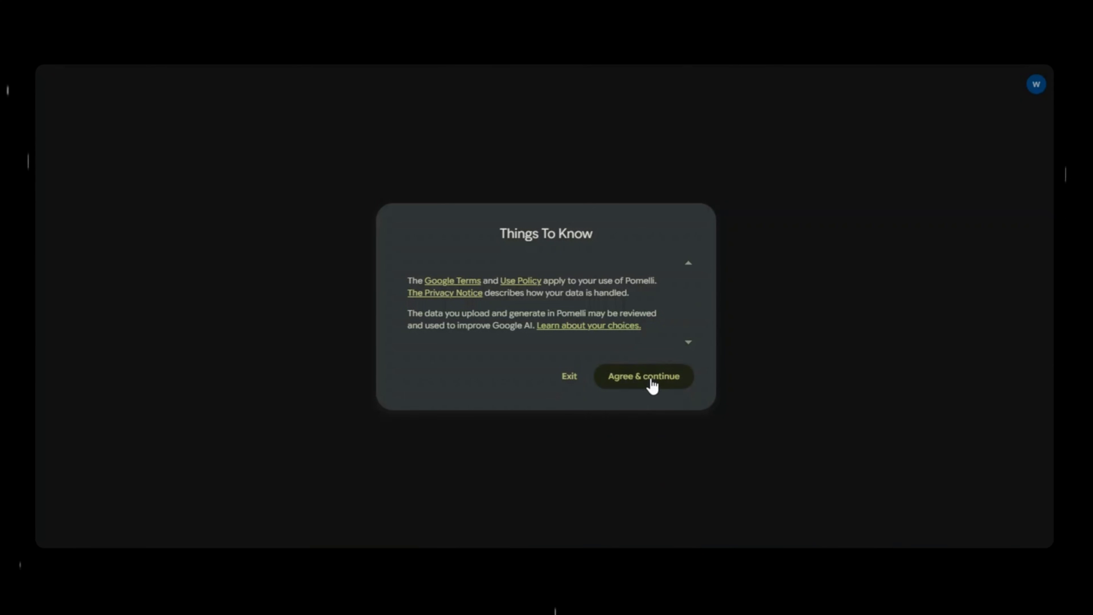
click(643, 376)
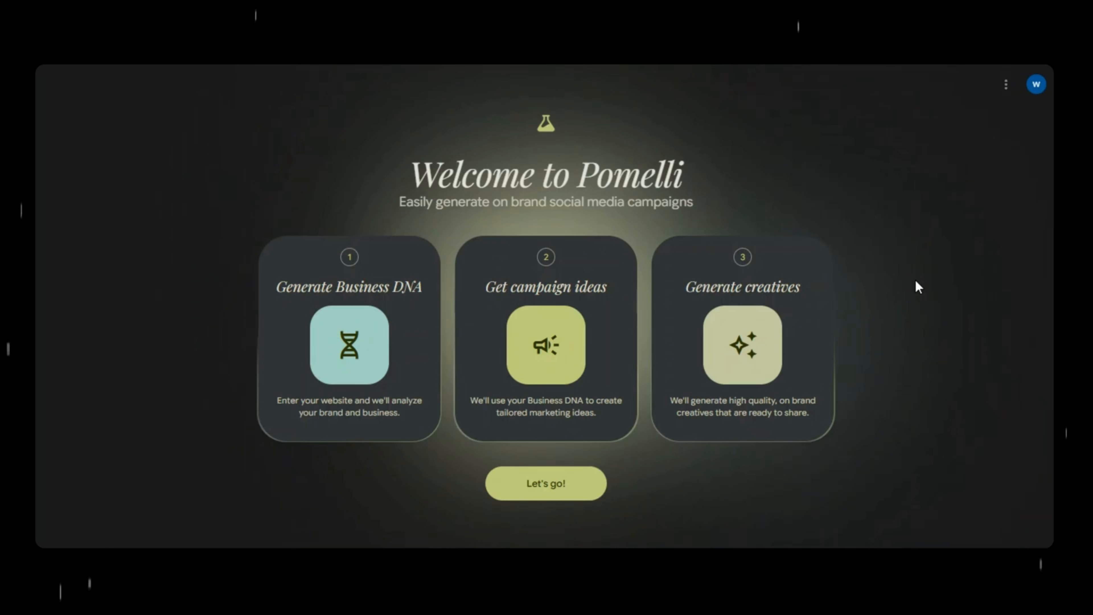
mouse_move(1001, 308)
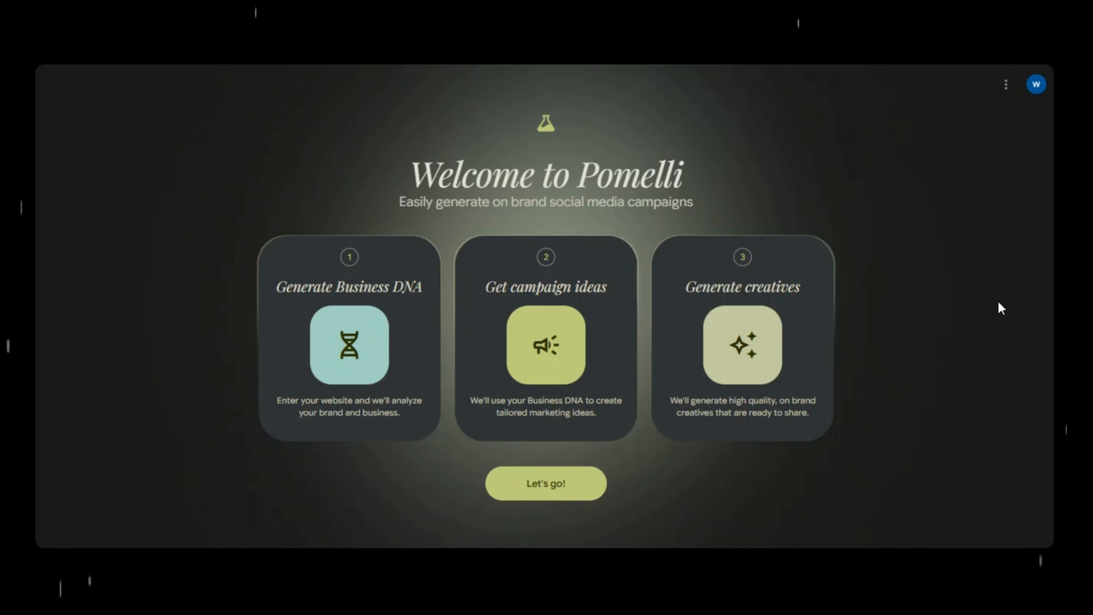
mouse_move(920, 339)
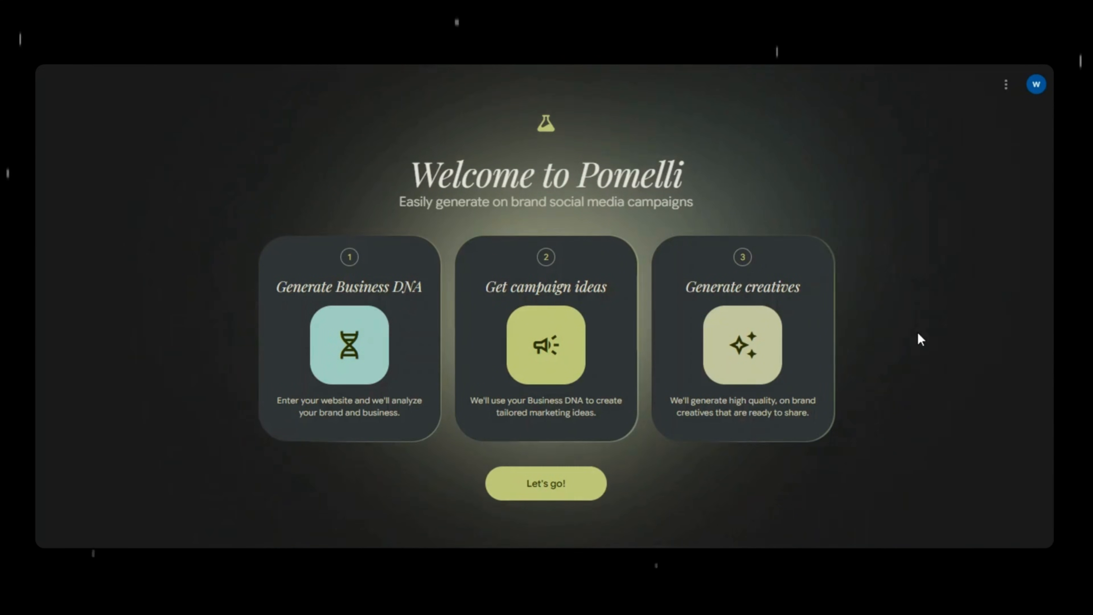
mouse_move(584, 326)
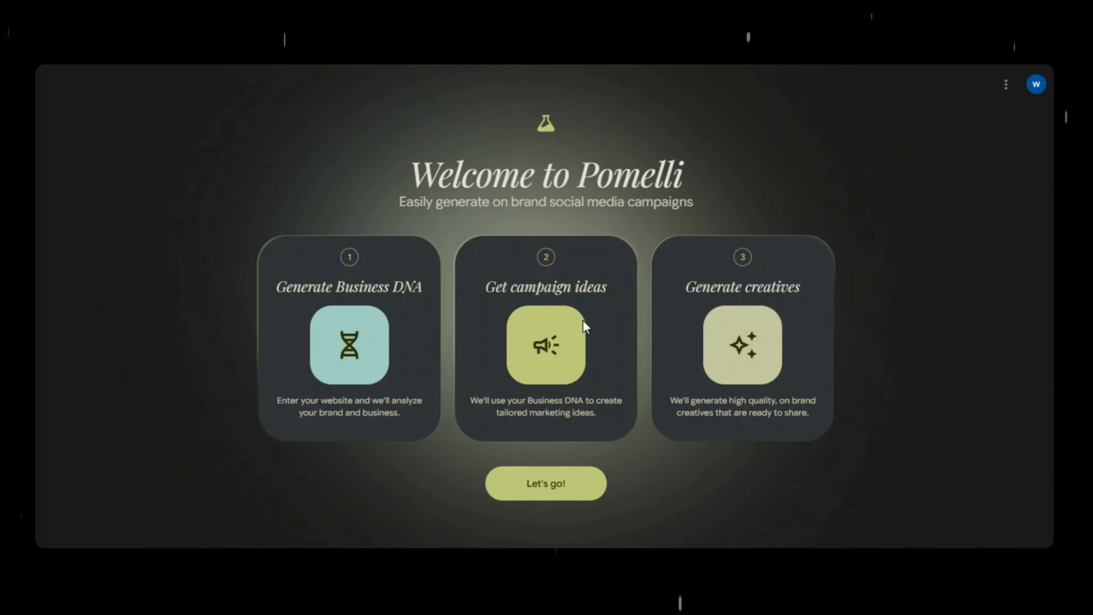
mouse_move(787, 336)
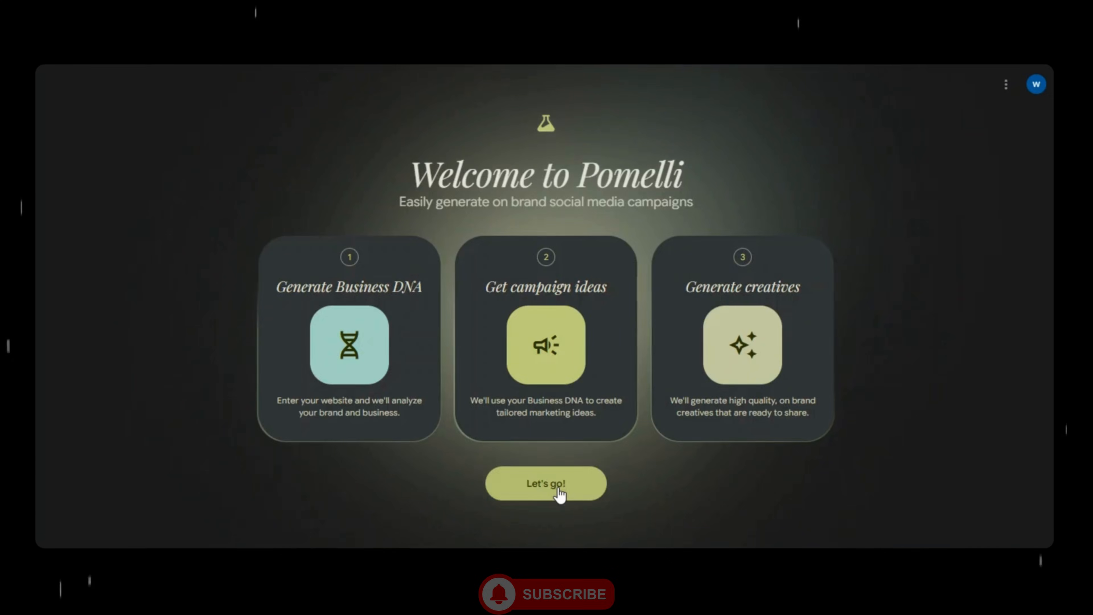
- Submit sweetdelightsdemo.netlify.app as the website for Business DNA analysis
click(546, 483)
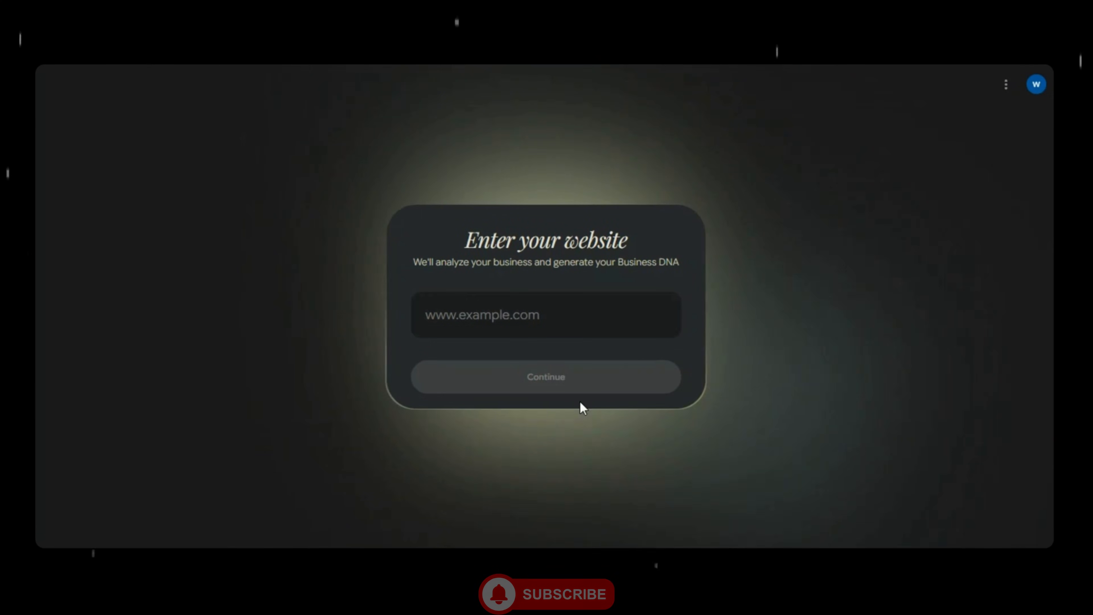
click(546, 314)
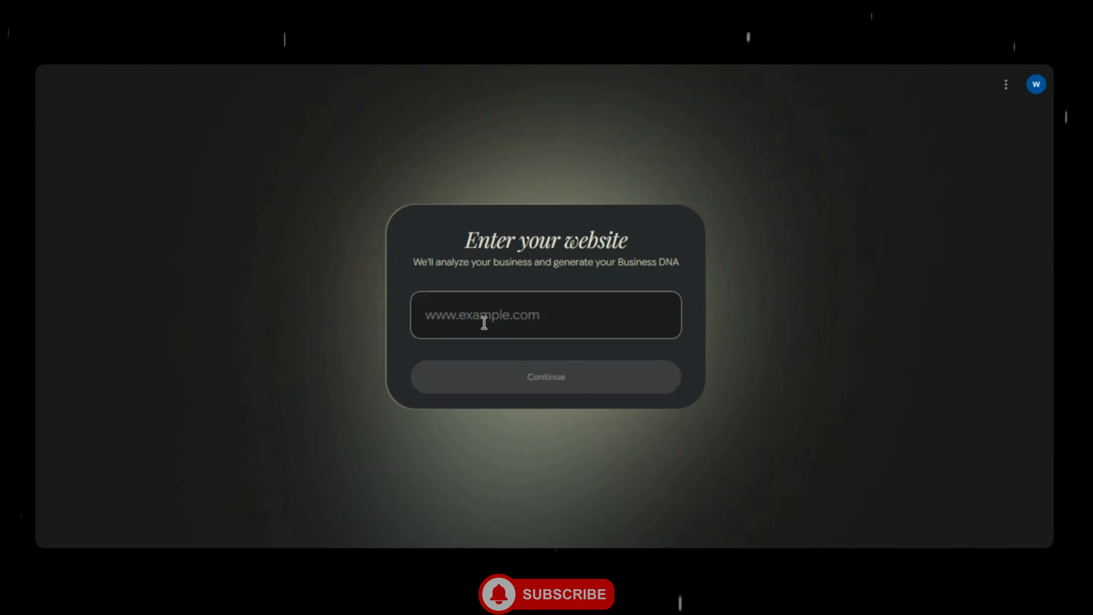
text(sweetdelightsdemo.netlify.app)
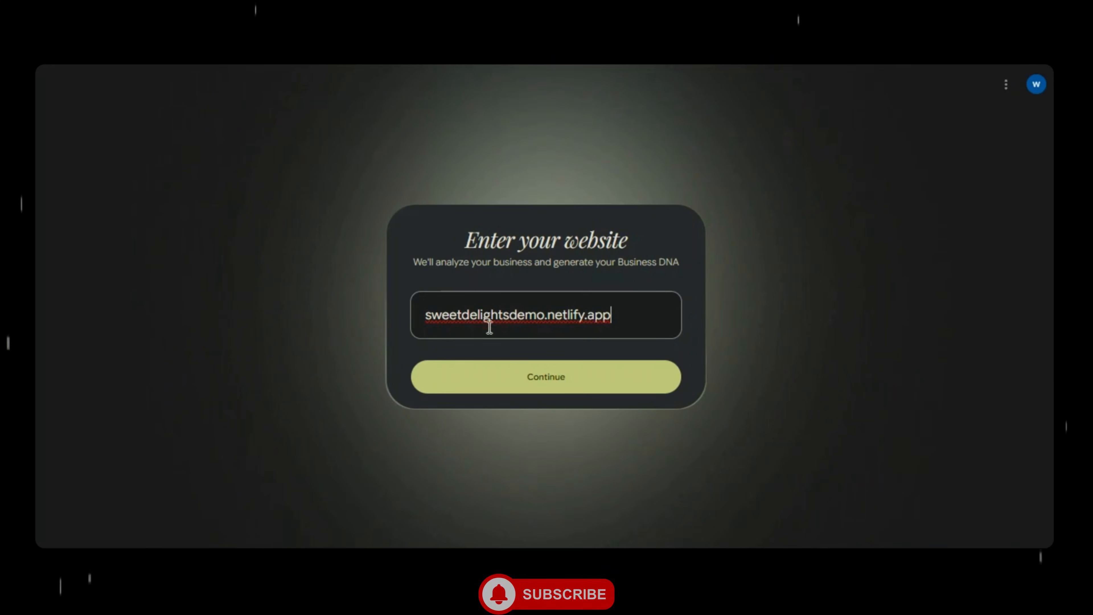
click(546, 376)
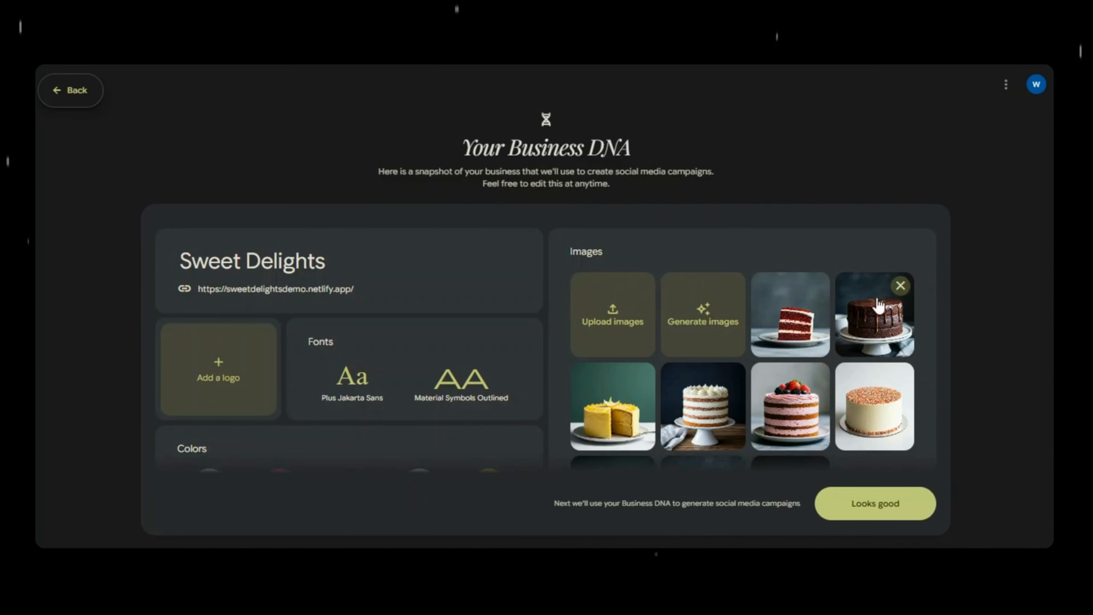
mouse_move(1013, 315)
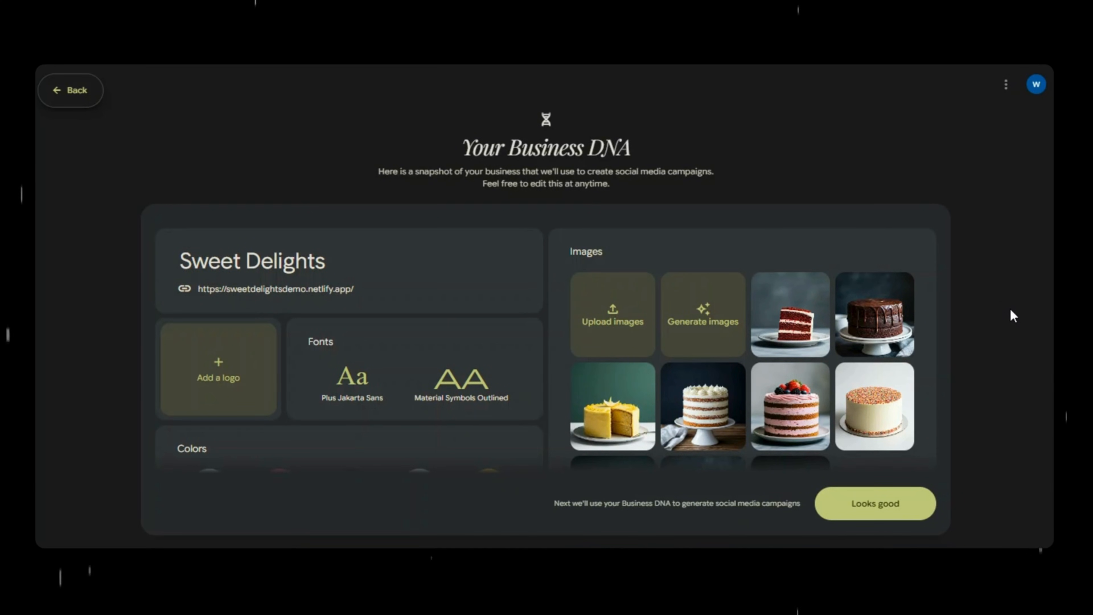
mouse_move(876, 354)
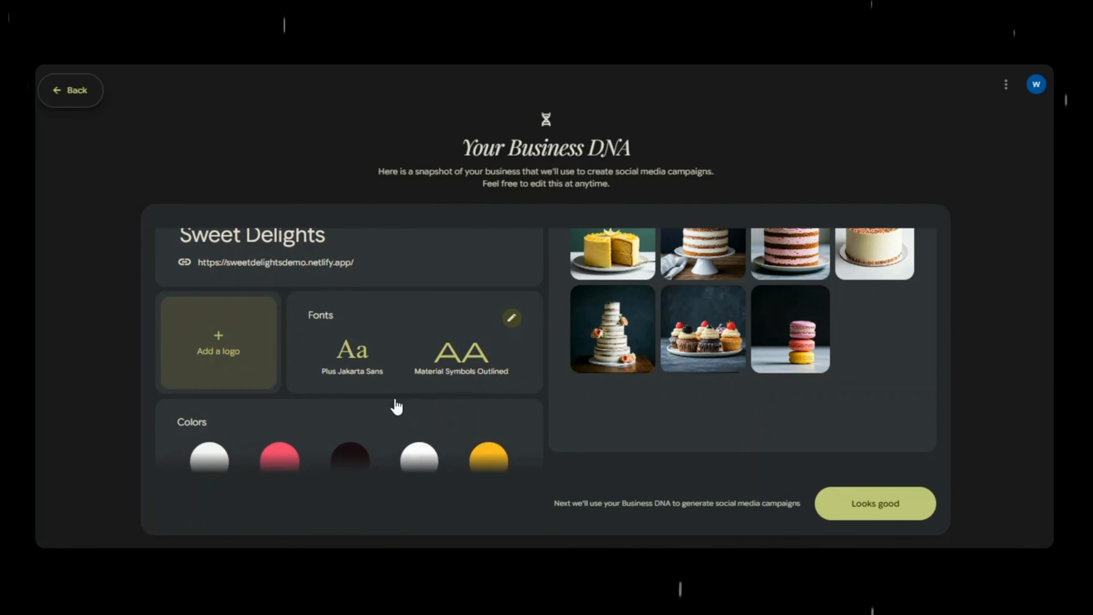
- Scroll the Business DNA page to review colours, tagline, brand values, tone and overview
scroll(down, 3)
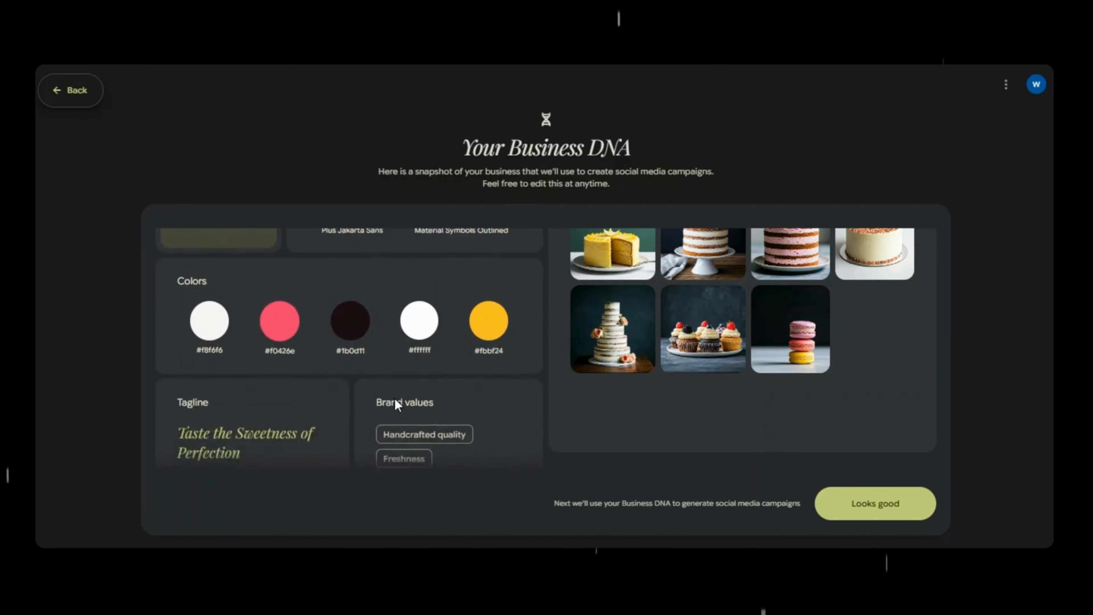
scroll(down, 3)
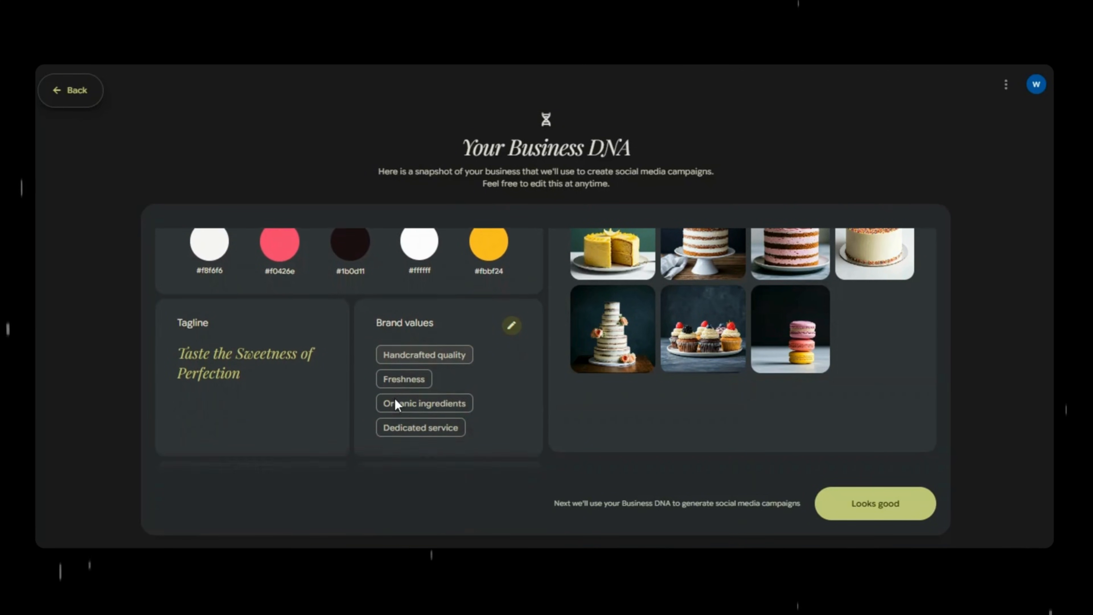
scroll(down, 3)
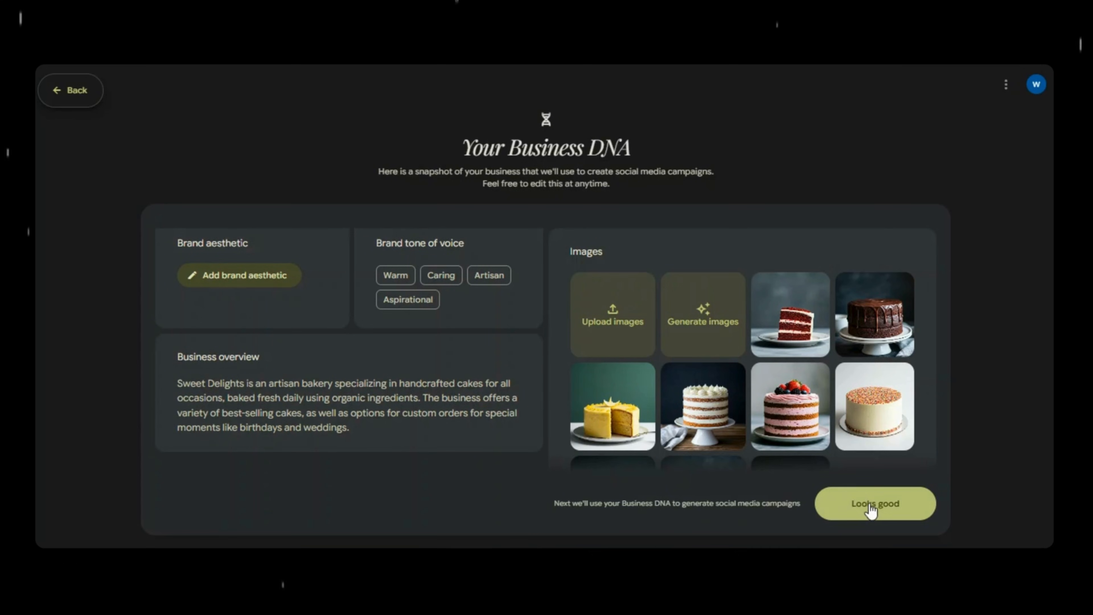
- Approve the Business DNA and choose the Christmas Tradition campaign suggestion
click(875, 503)
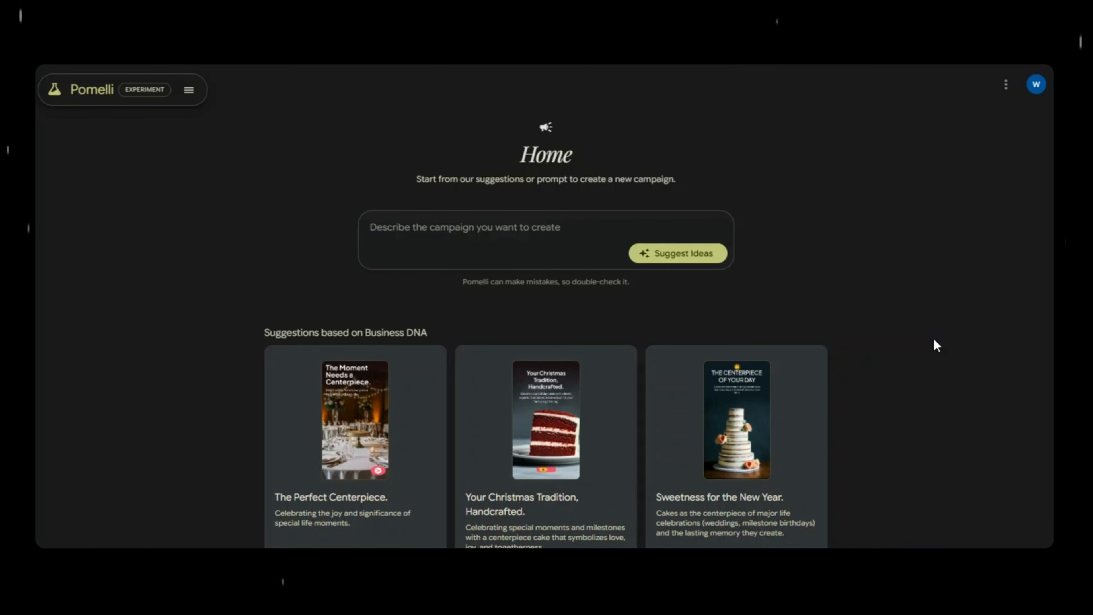
scroll(down, 3)
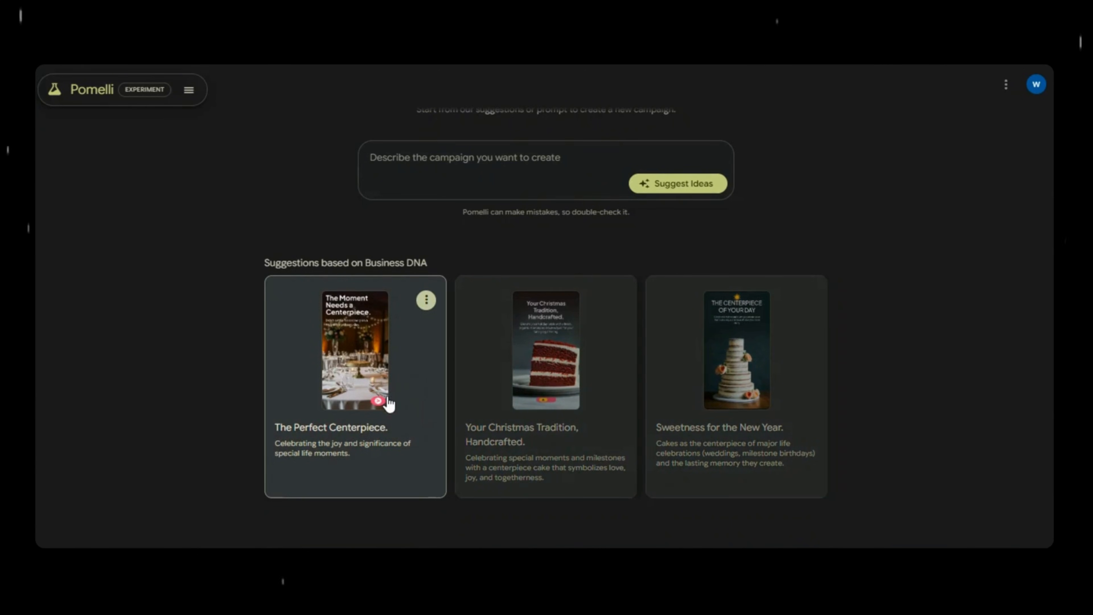
mouse_move(568, 399)
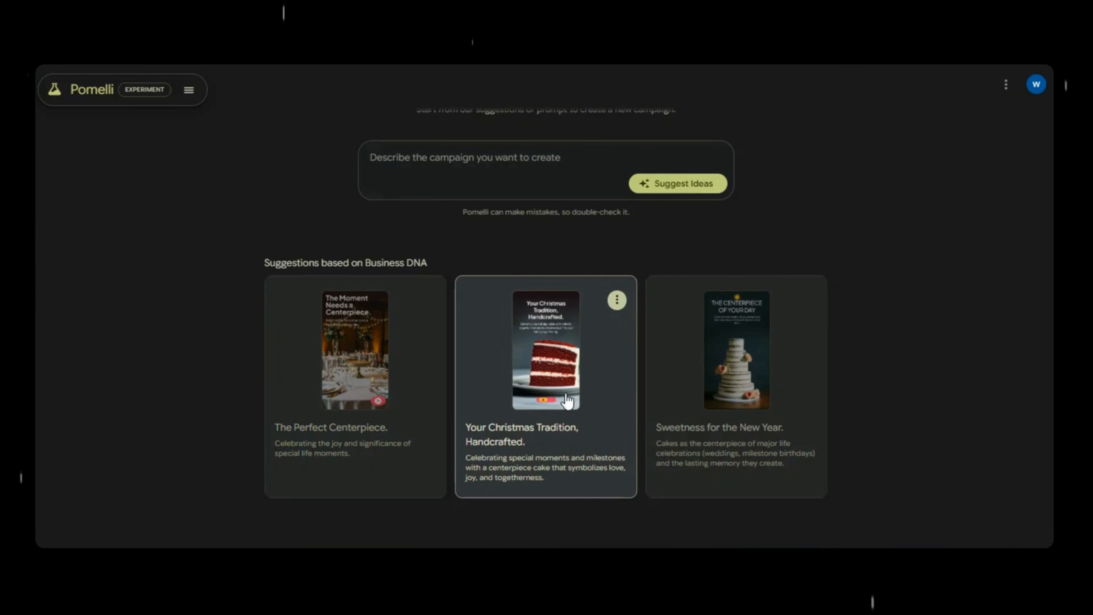
click(546, 349)
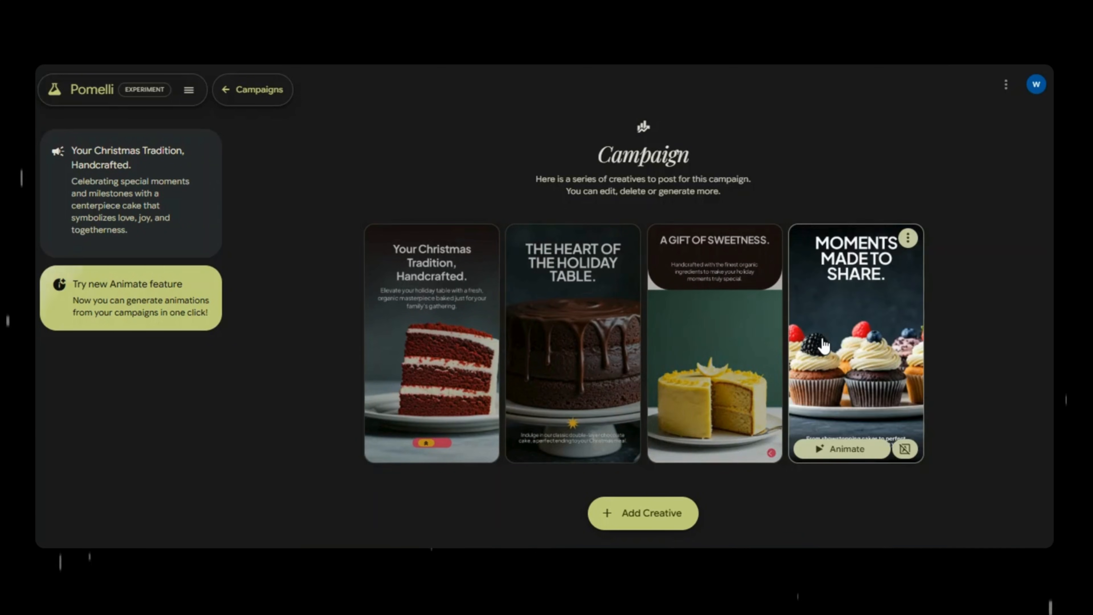
mouse_move(471, 364)
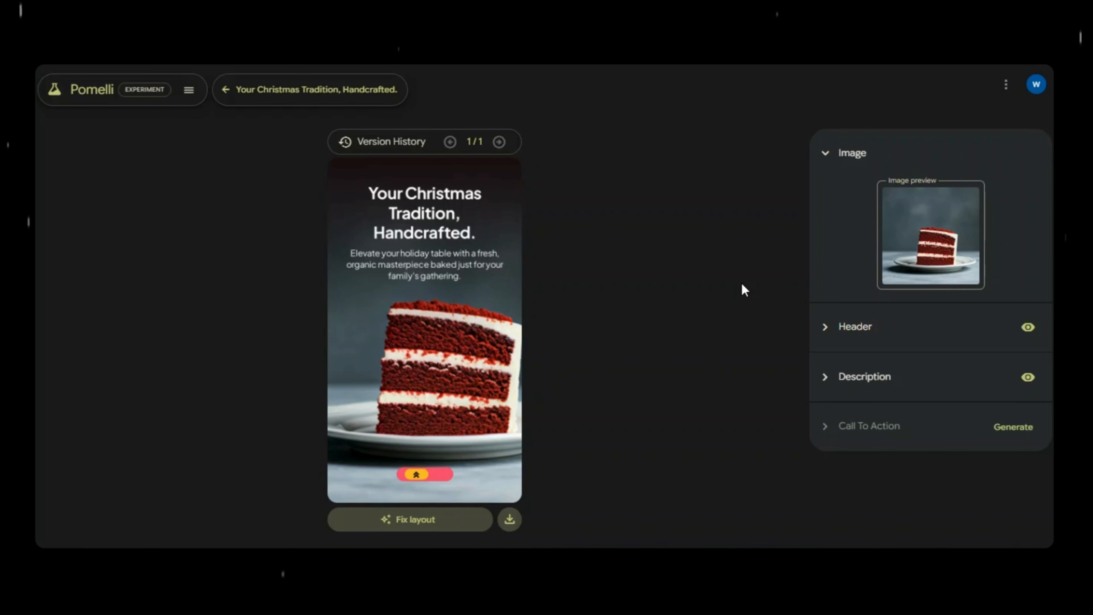
mouse_move(853, 219)
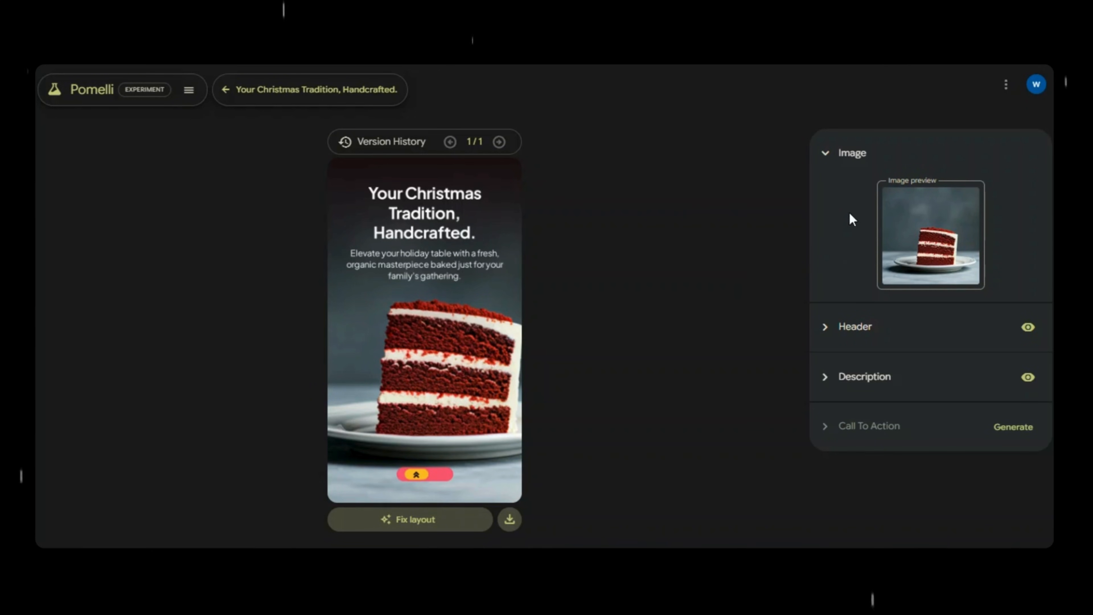
- Give the red velvet creative a generated 'Order Yours' call to action and fix its layout
click(854, 327)
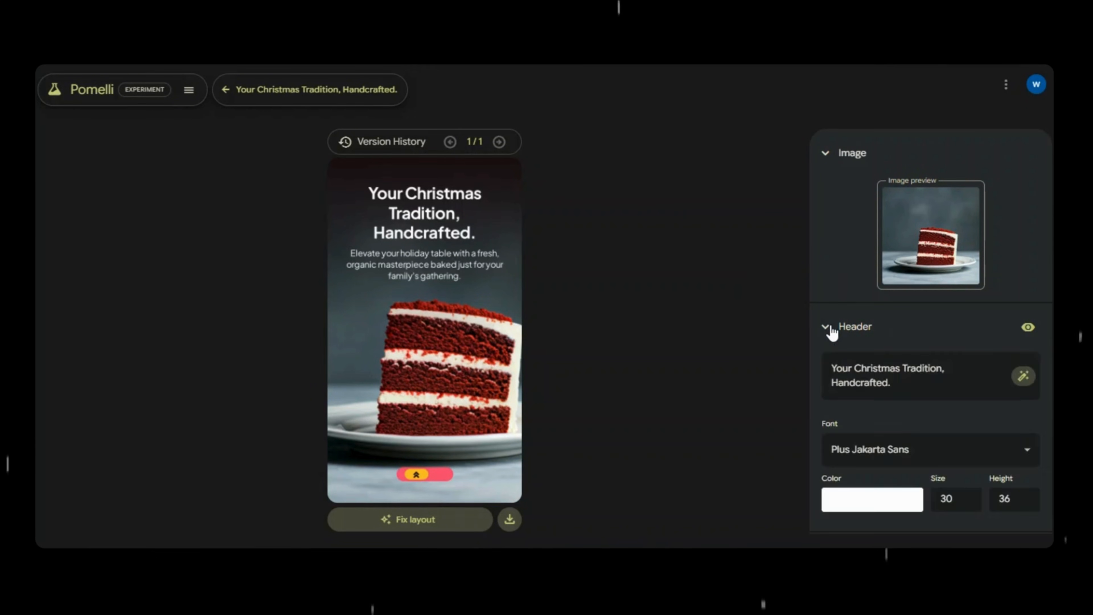
scroll(down, 3)
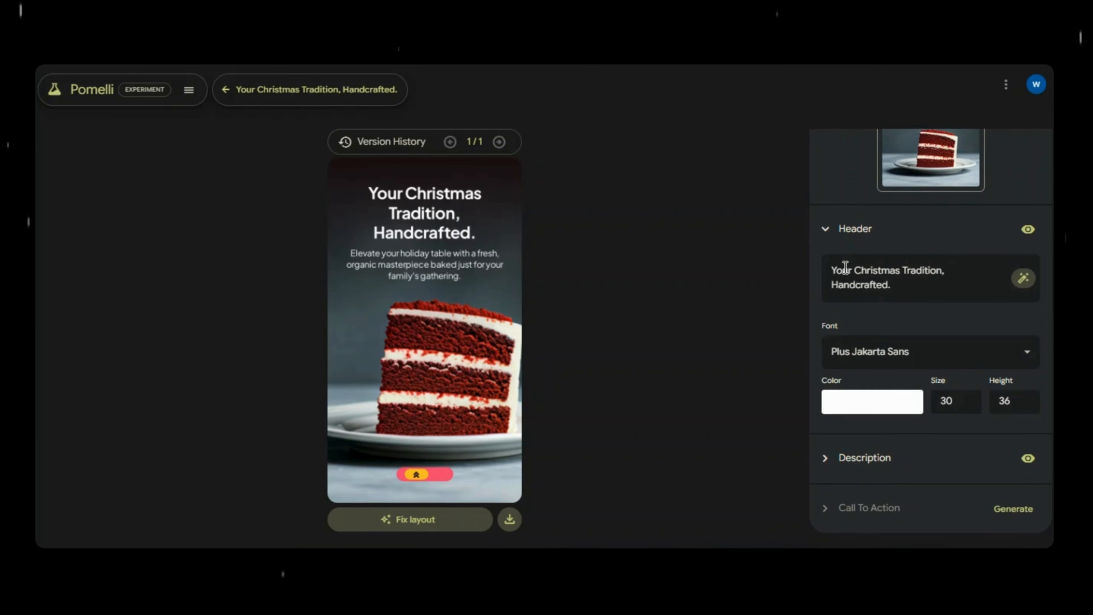
click(855, 228)
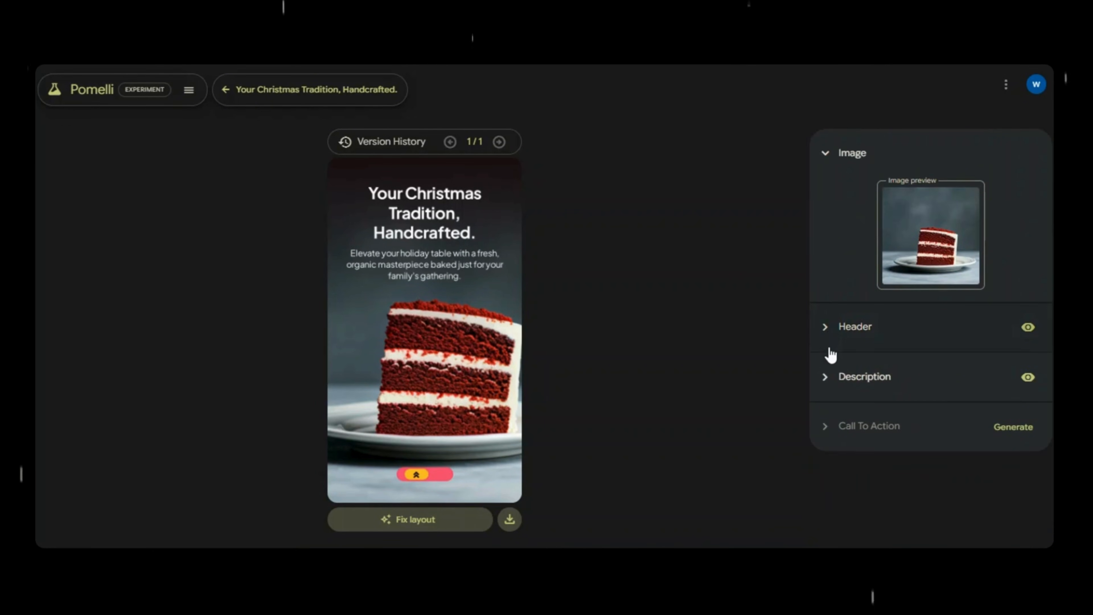
click(864, 376)
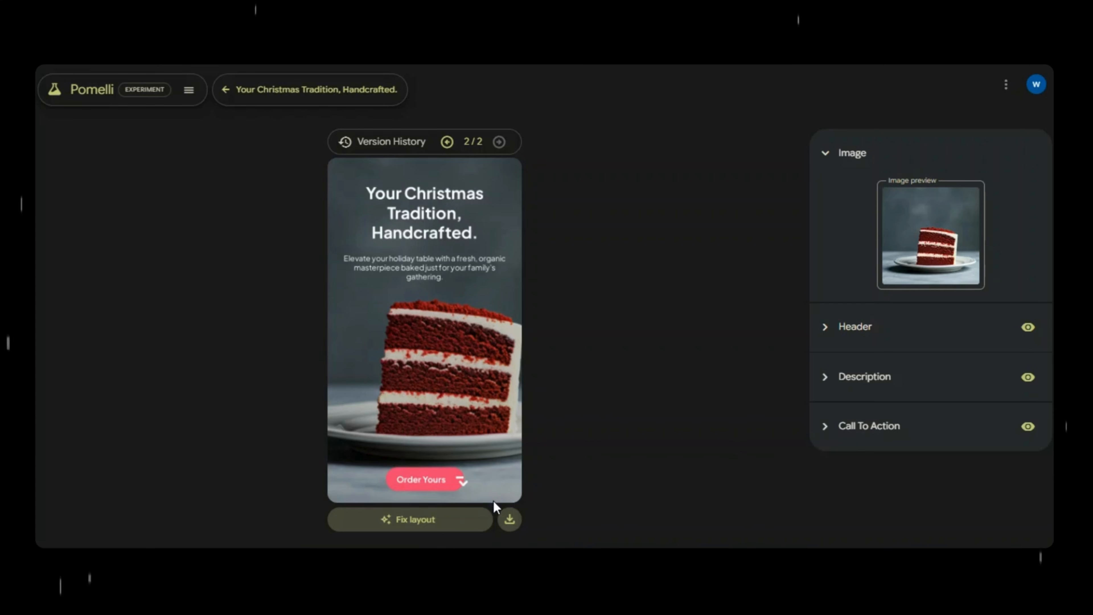
click(410, 519)
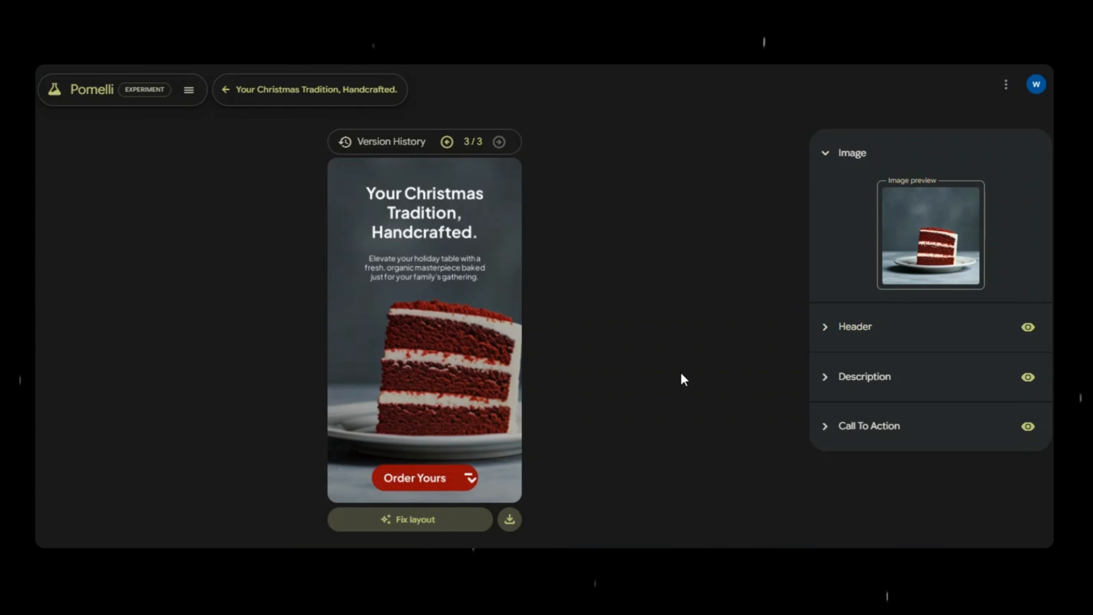
mouse_move(654, 397)
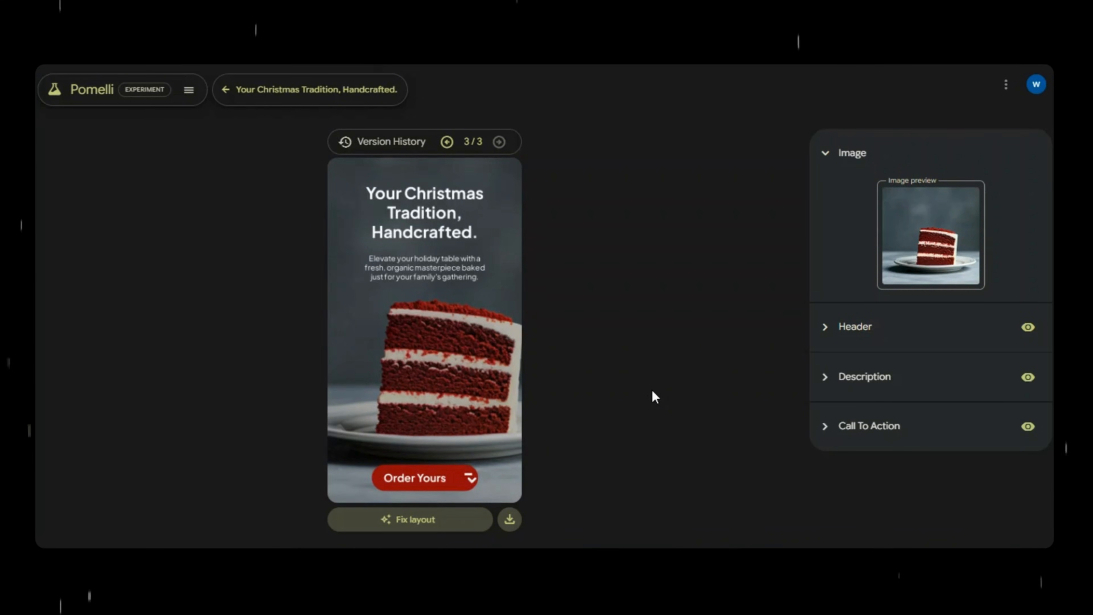
mouse_move(510, 519)
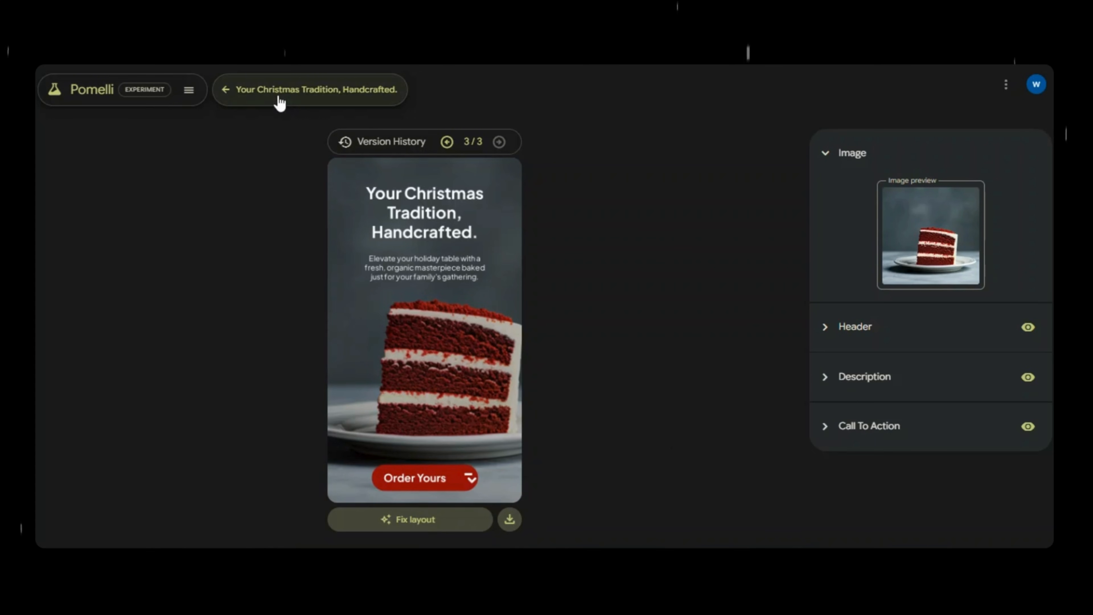
click(226, 89)
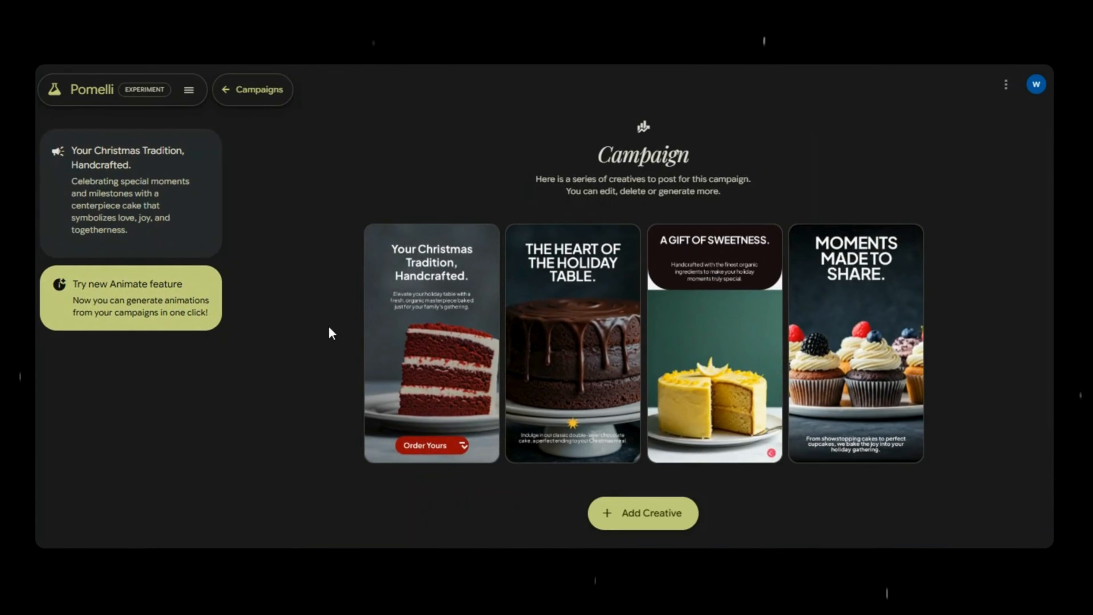
mouse_move(662, 520)
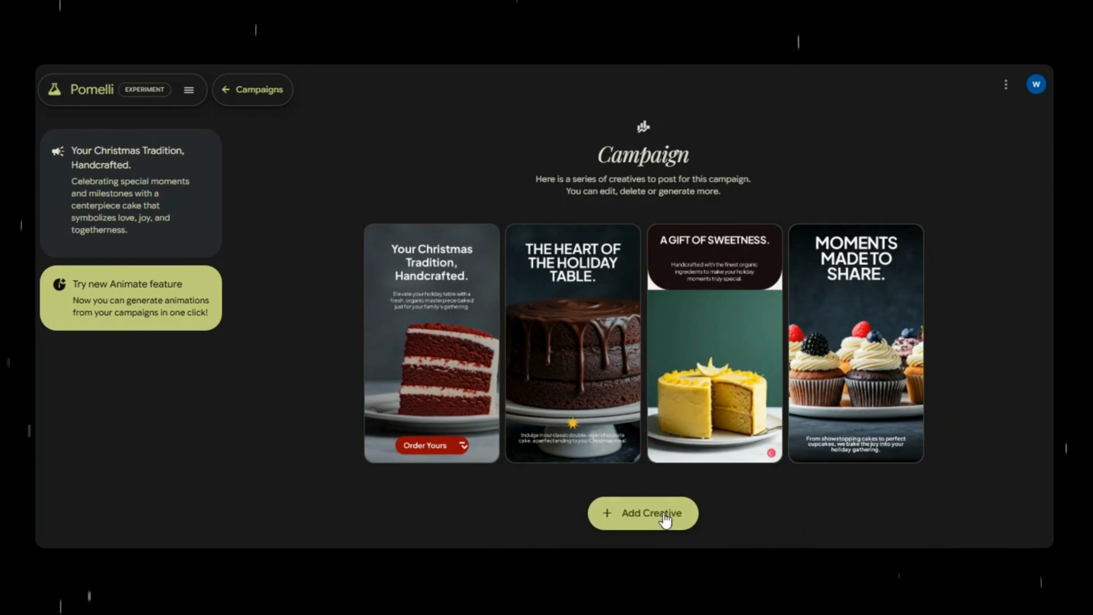
- Add a fifth creative, 'Elevate the Gathering' with a holly-topped cake, and view it
click(642, 513)
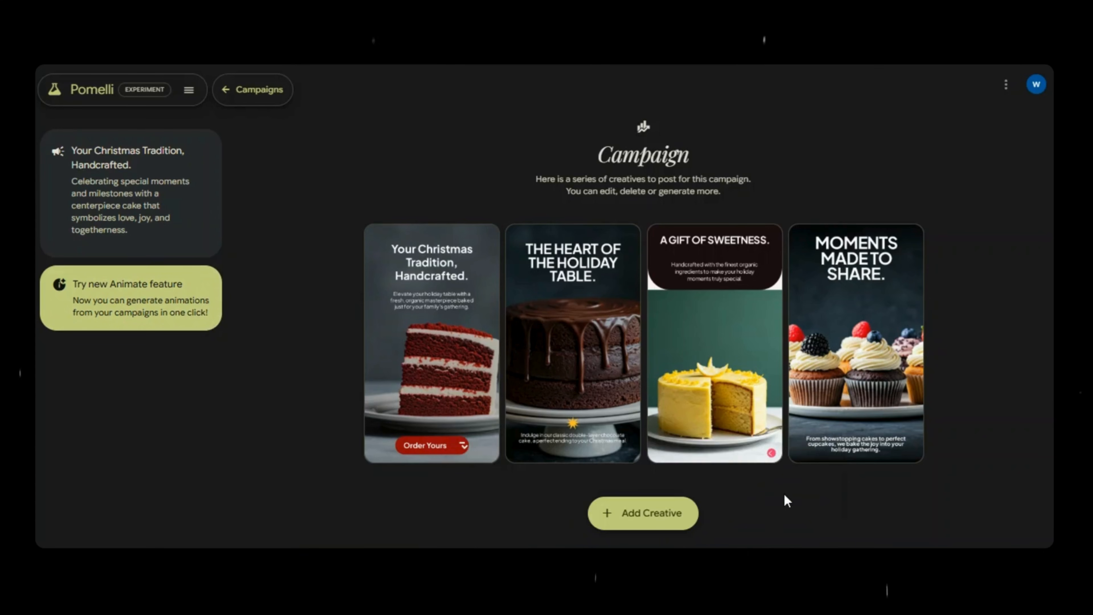
scroll(down, 3)
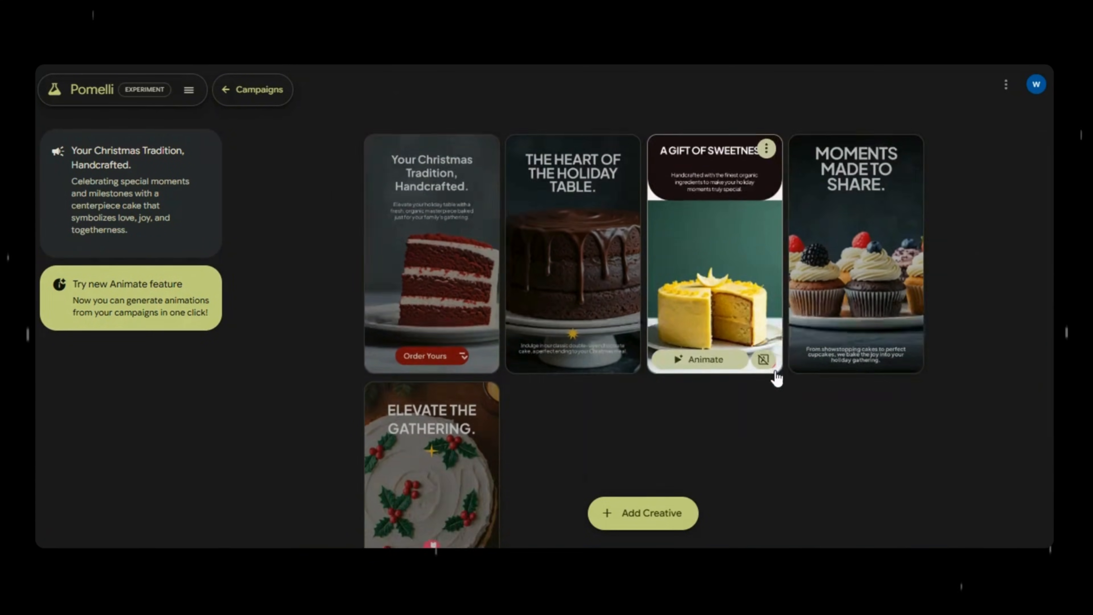
click(431, 464)
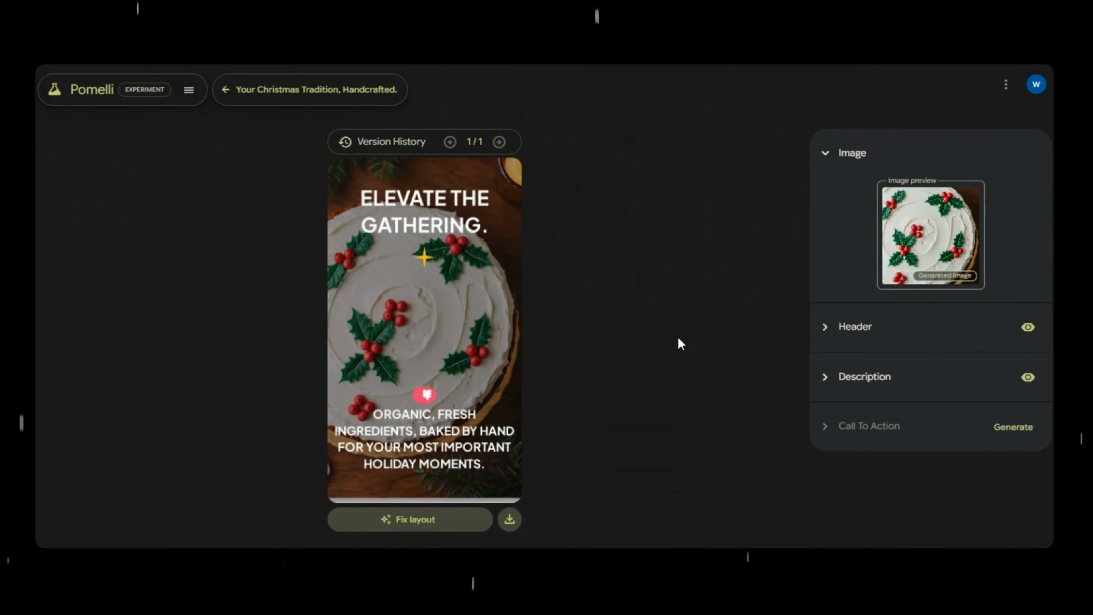
mouse_move(313, 212)
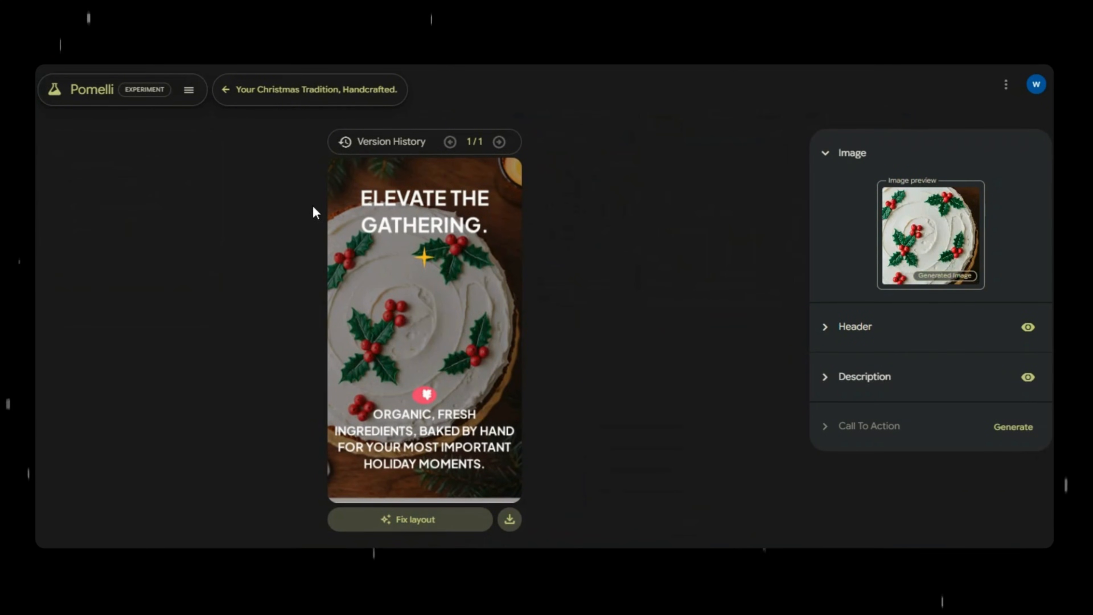
click(226, 90)
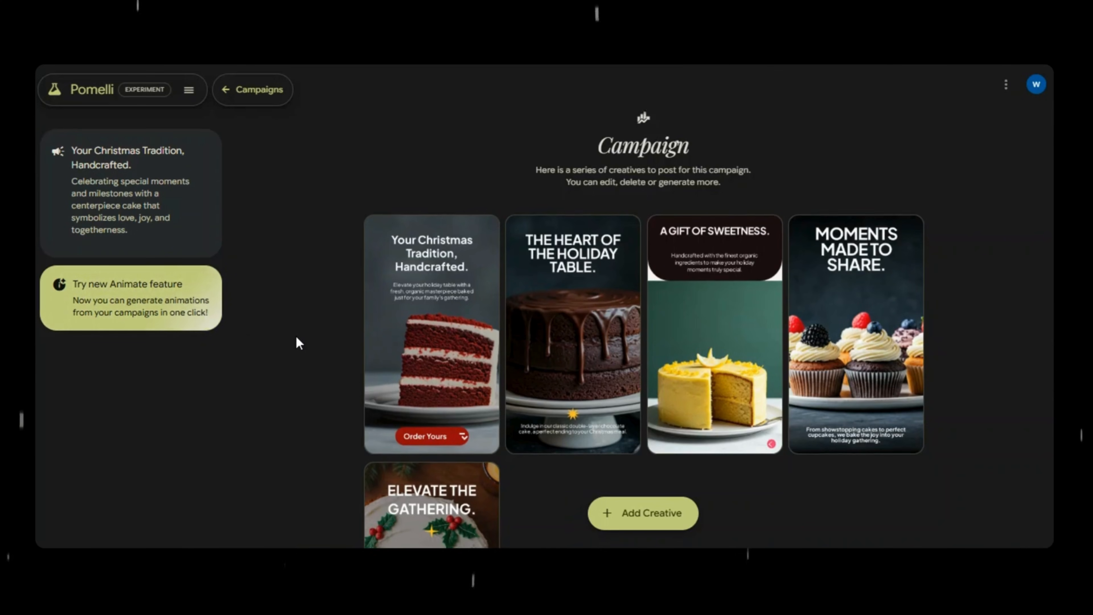
scroll(down, 3)
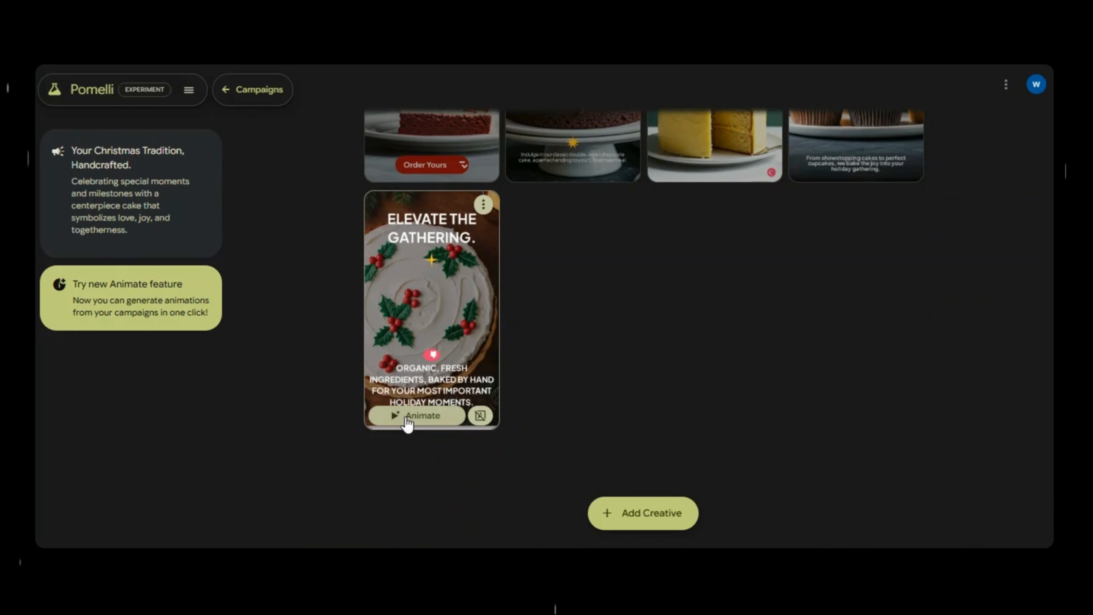
- Animate the holly cake creative and start a new creative from the cupcakes photo
click(423, 415)
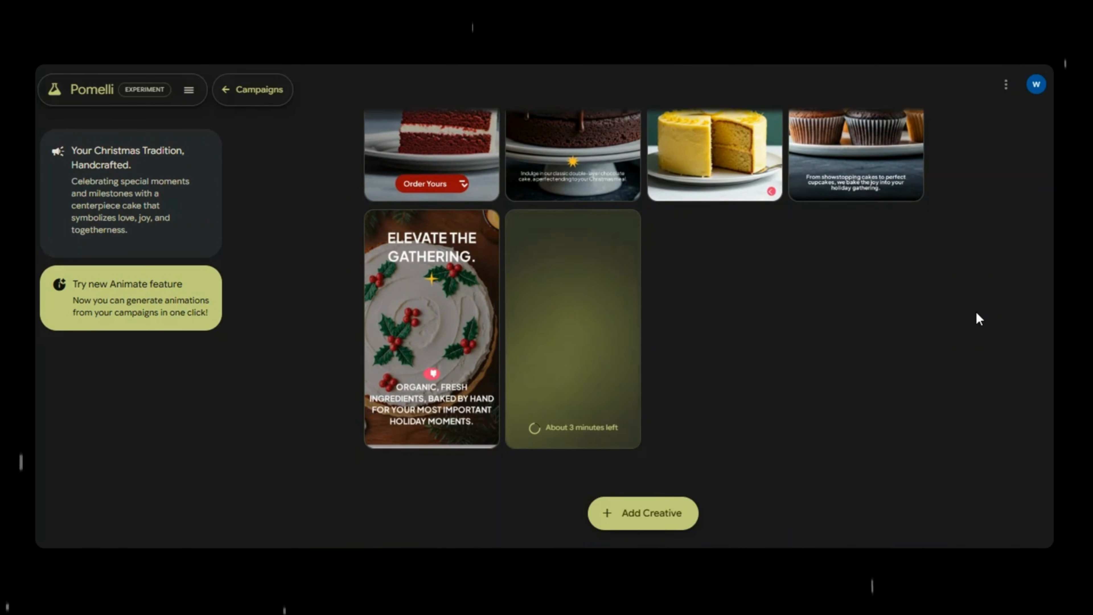
mouse_move(836, 411)
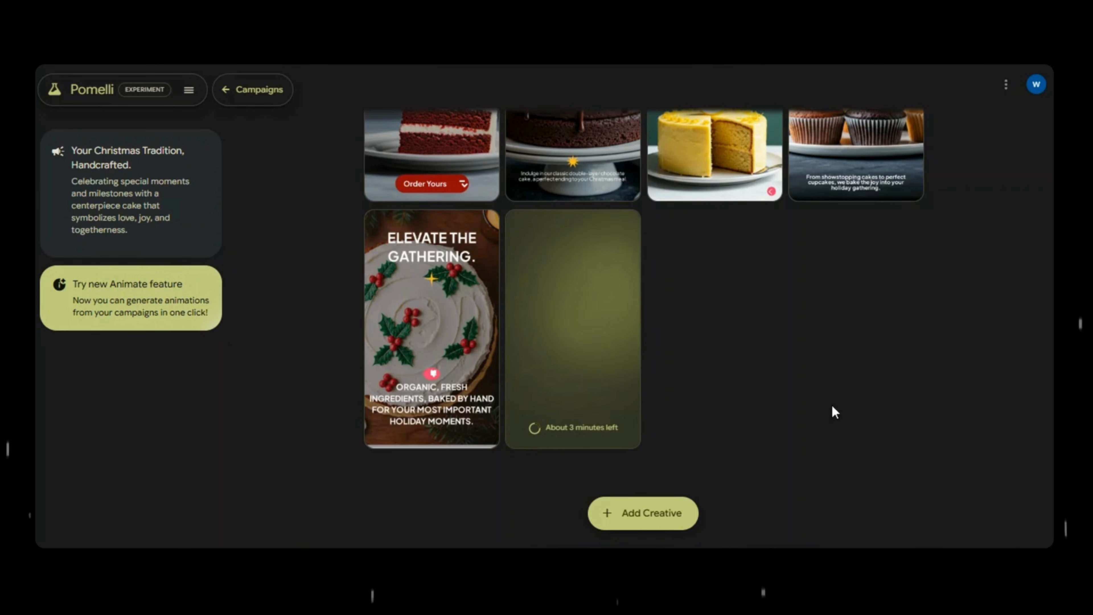
click(642, 513)
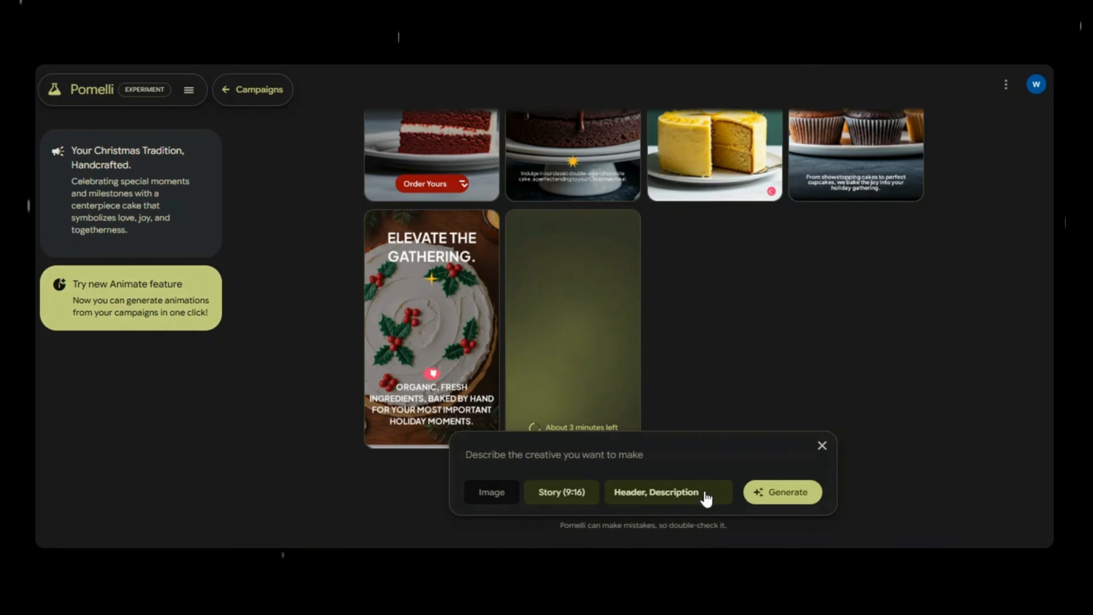
click(491, 492)
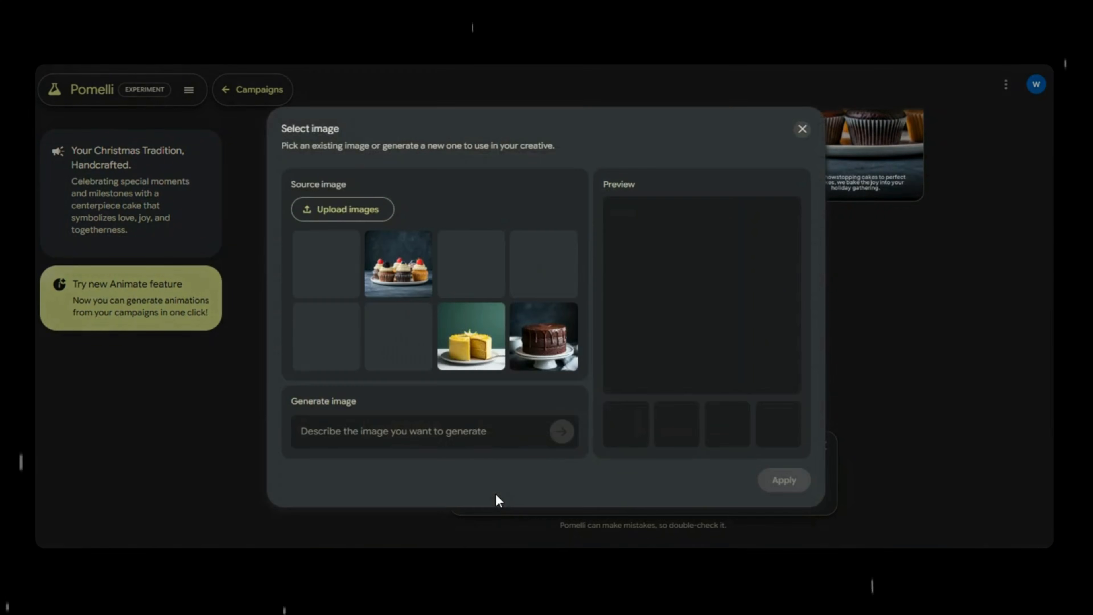
click(397, 264)
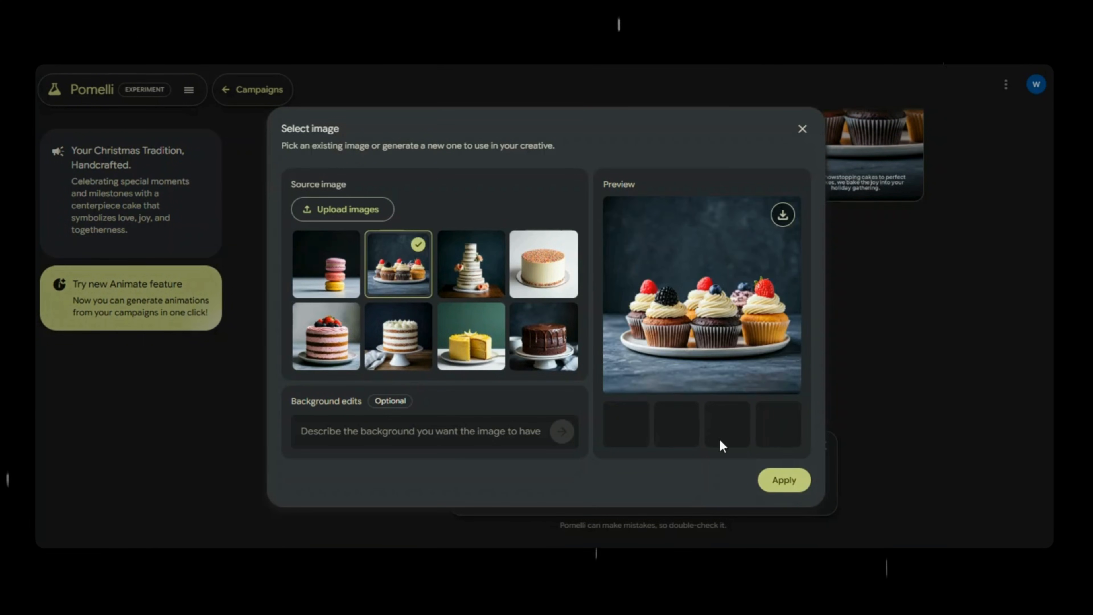
- Generate 'Christmas vibes' backgrounds for the cupcakes and apply the generated image
text(Christmas vibes)
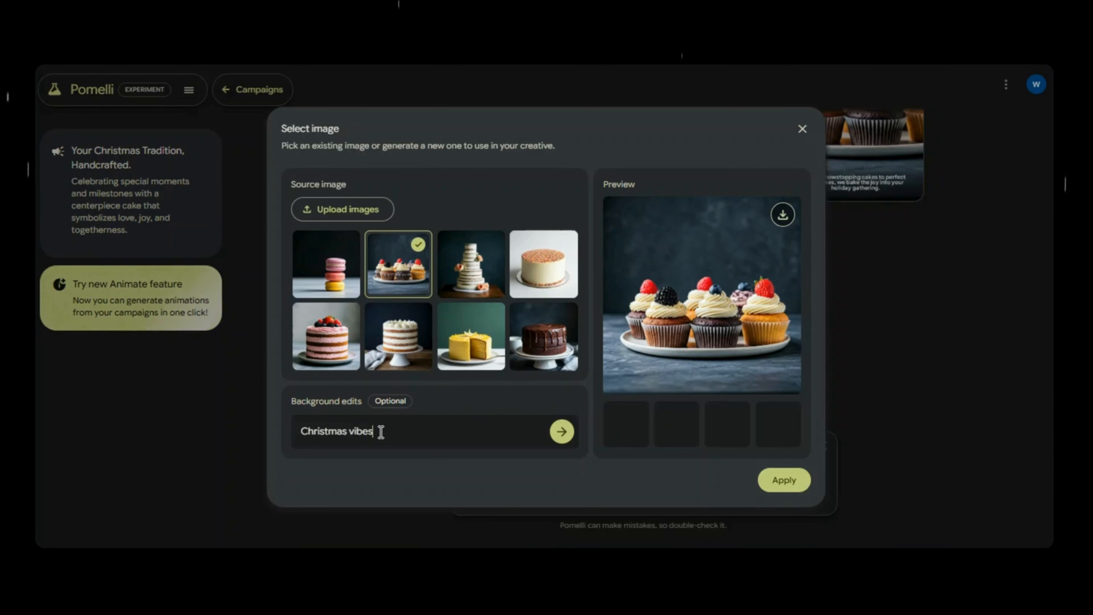
click(562, 431)
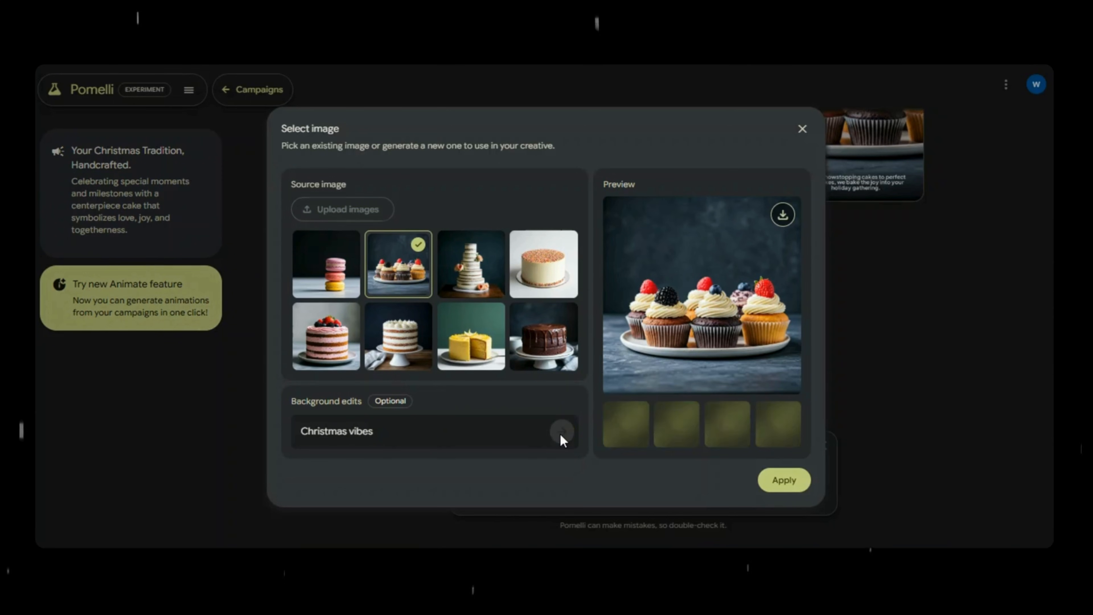
click(562, 431)
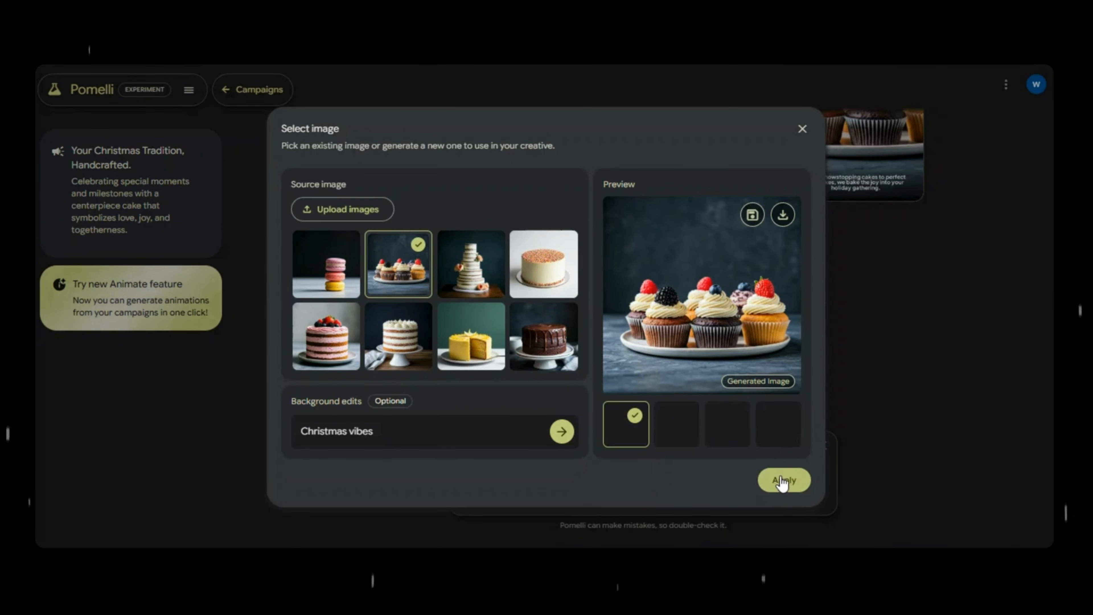
click(784, 479)
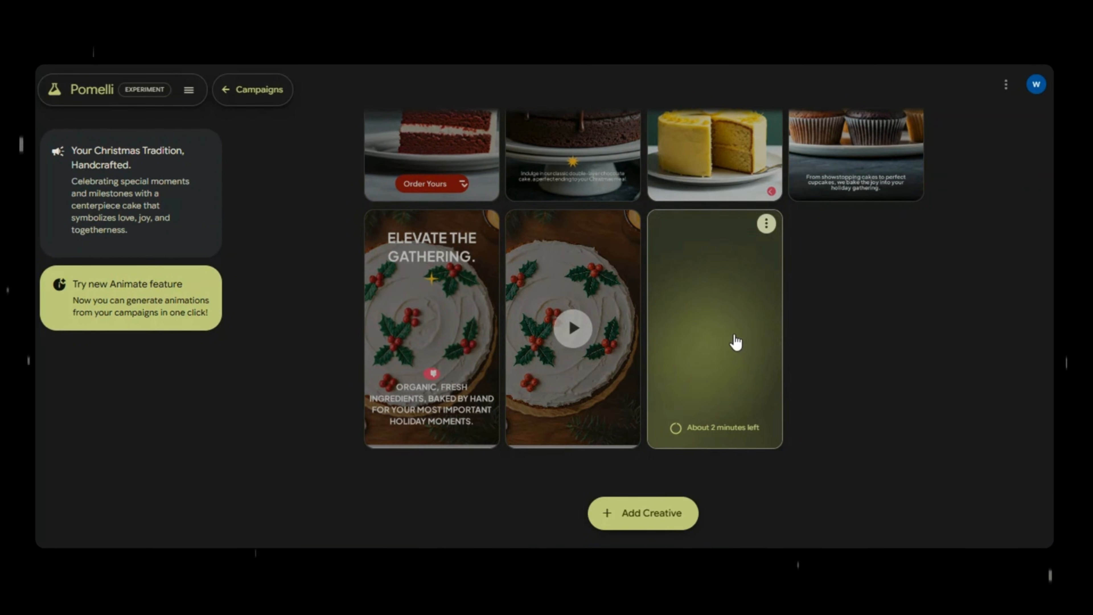
mouse_move(579, 333)
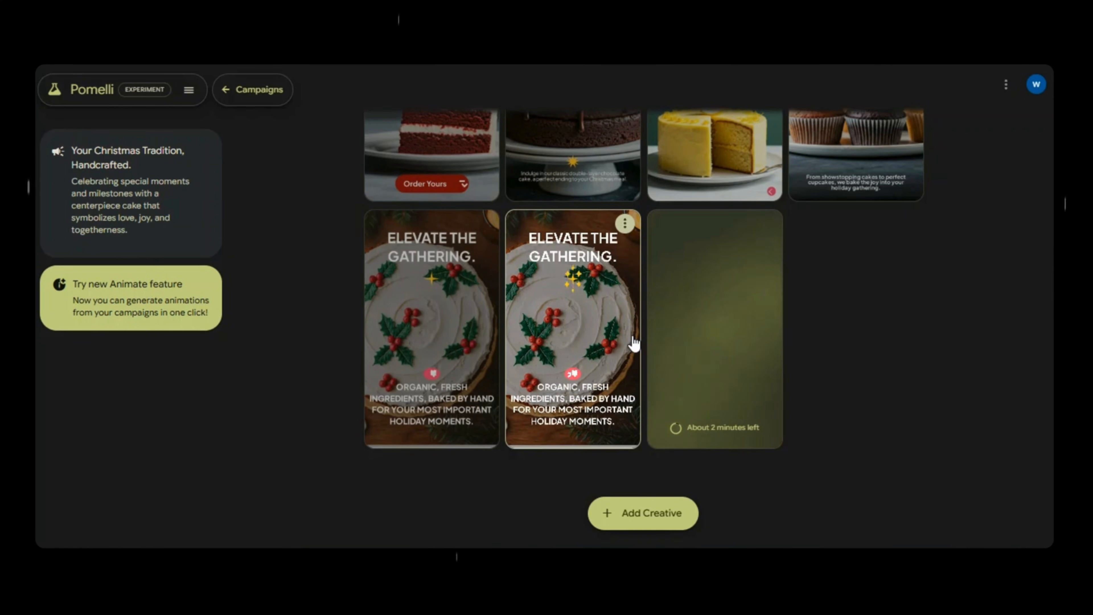
mouse_move(572, 391)
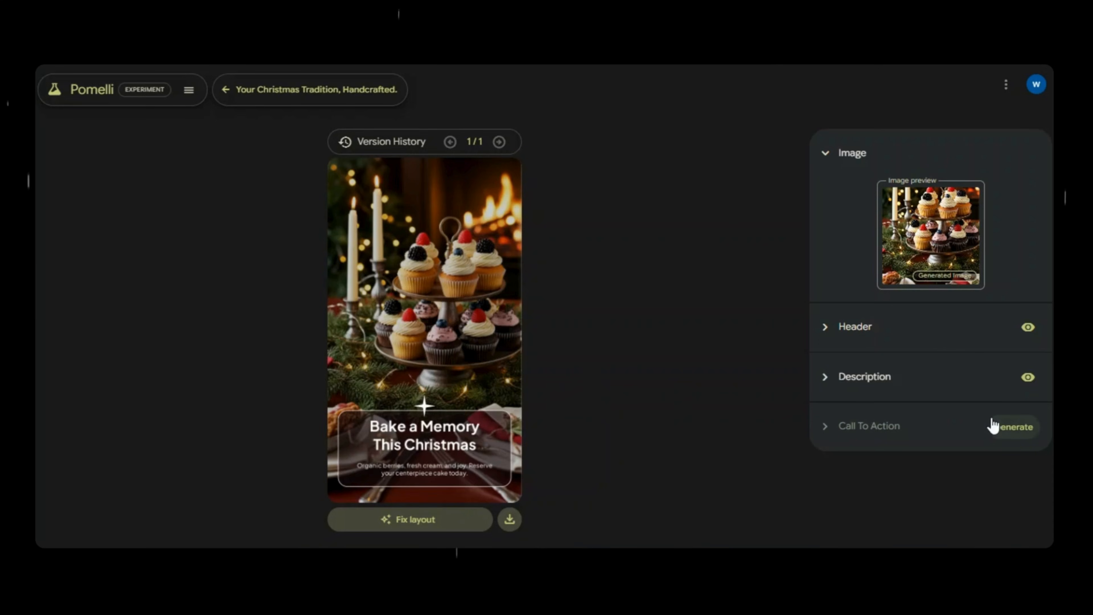
- Generate an 'Order Now' call to action for the Bake a Memory creative
click(1012, 426)
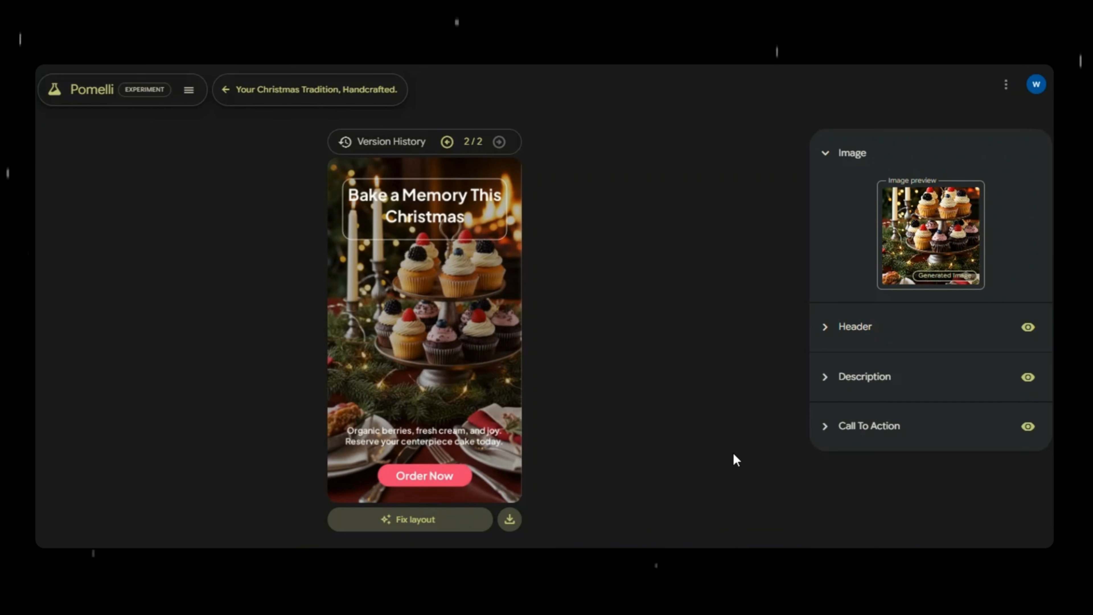
mouse_move(531, 488)
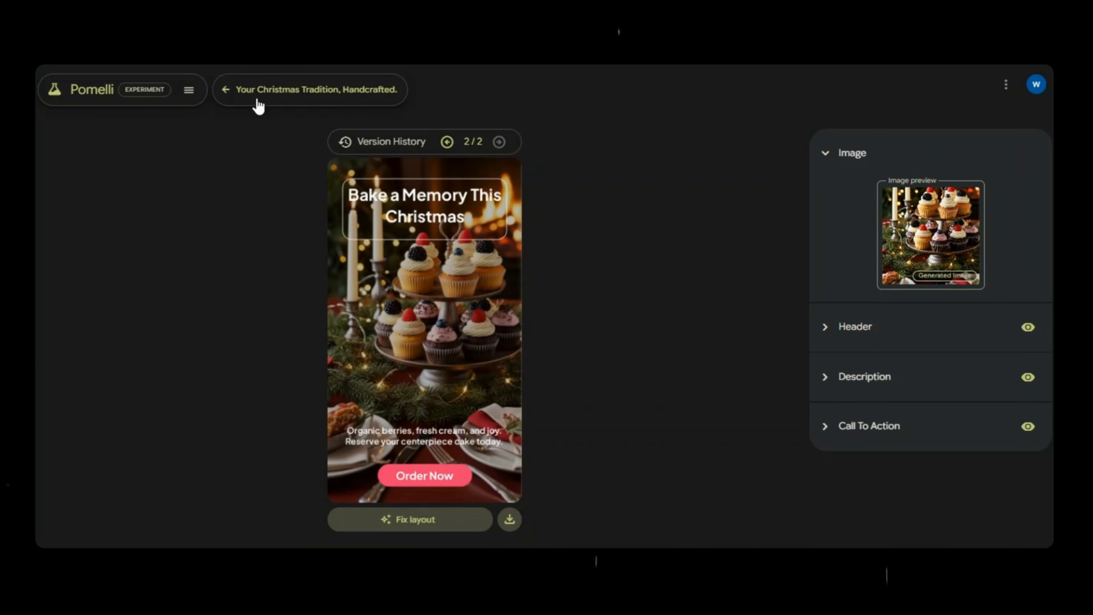
click(225, 90)
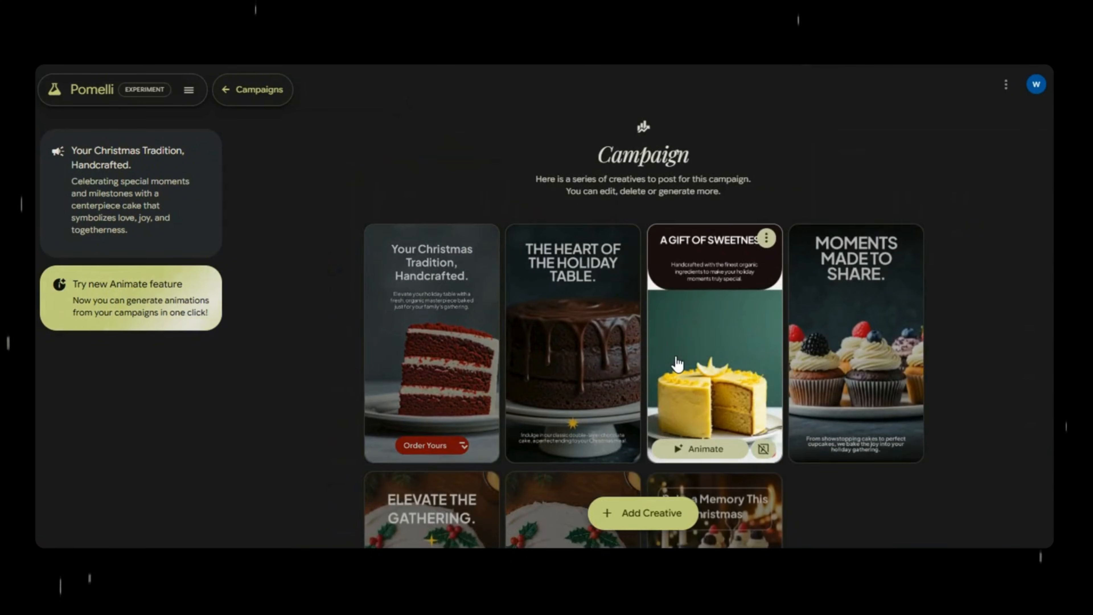
- Animate the Bake a Memory cupcake creative and return to the campaigns home
scroll(down, 3)
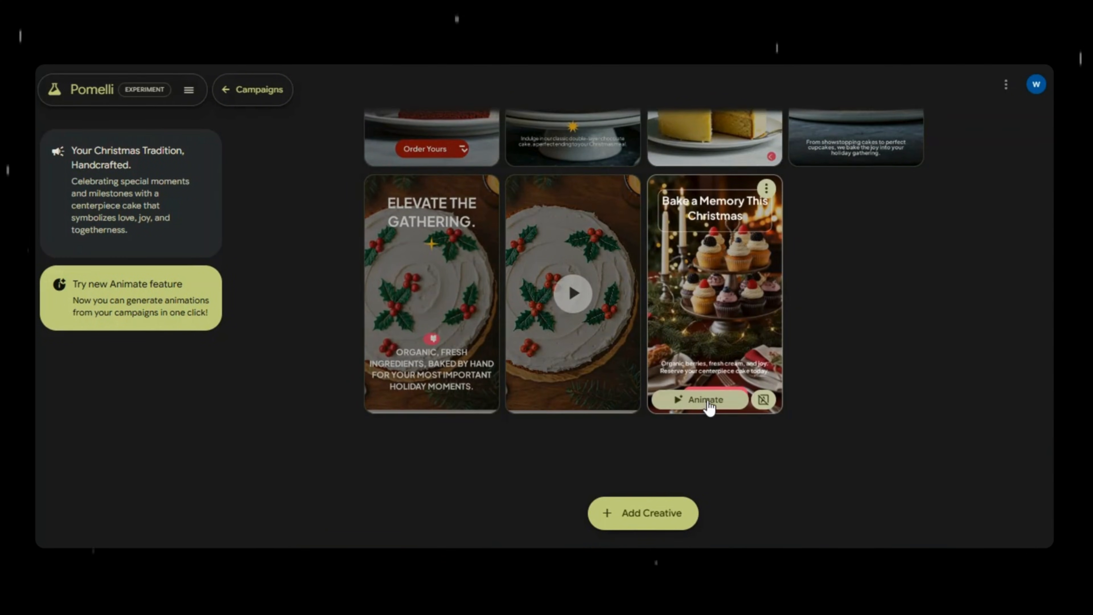
click(705, 400)
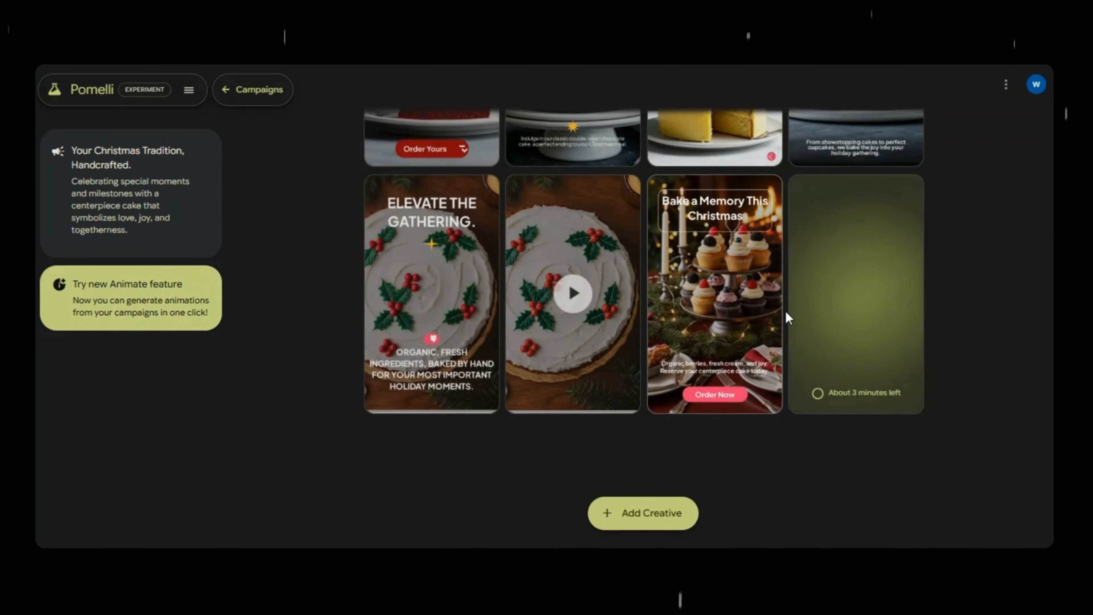
click(767, 188)
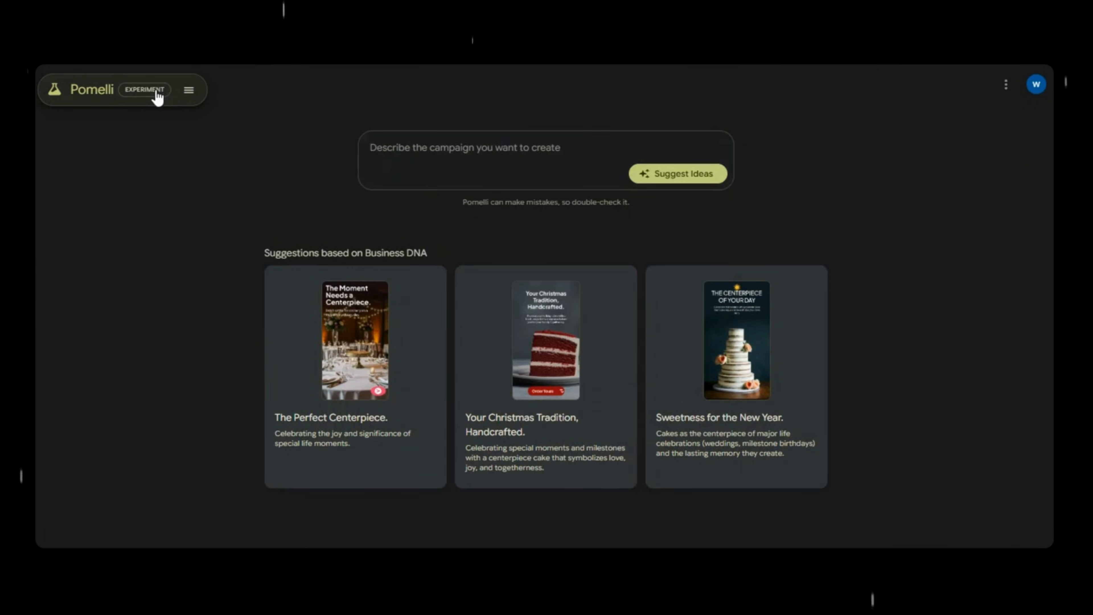
- Generate campaign ideas from the prompt 'Create a campaigns for Christmas sales'
click(188, 90)
text(Create a campaigns for C)
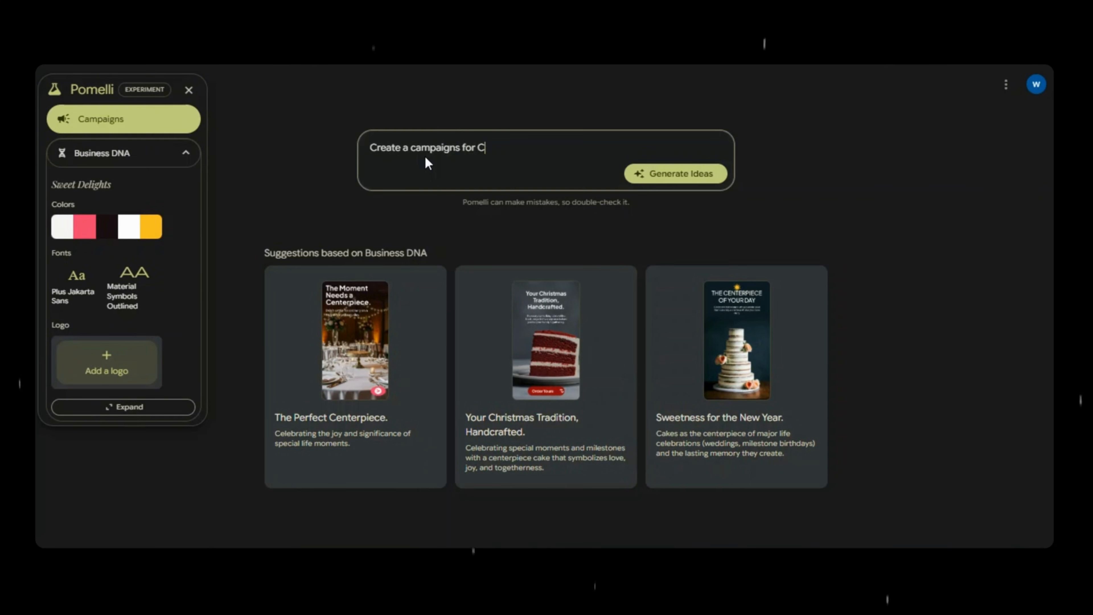
text(h)
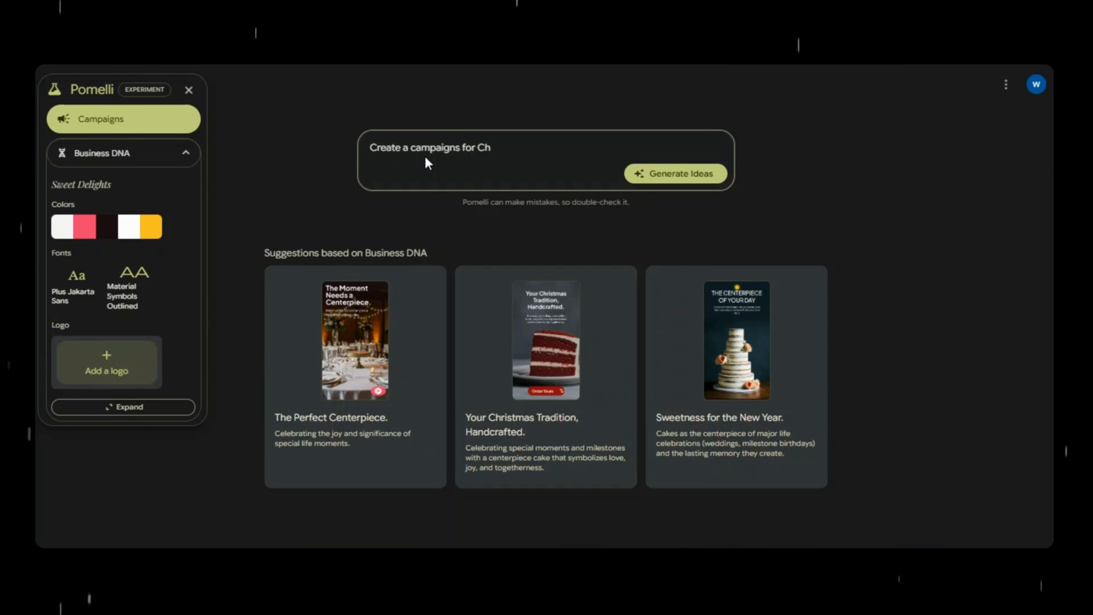
text(ristma)
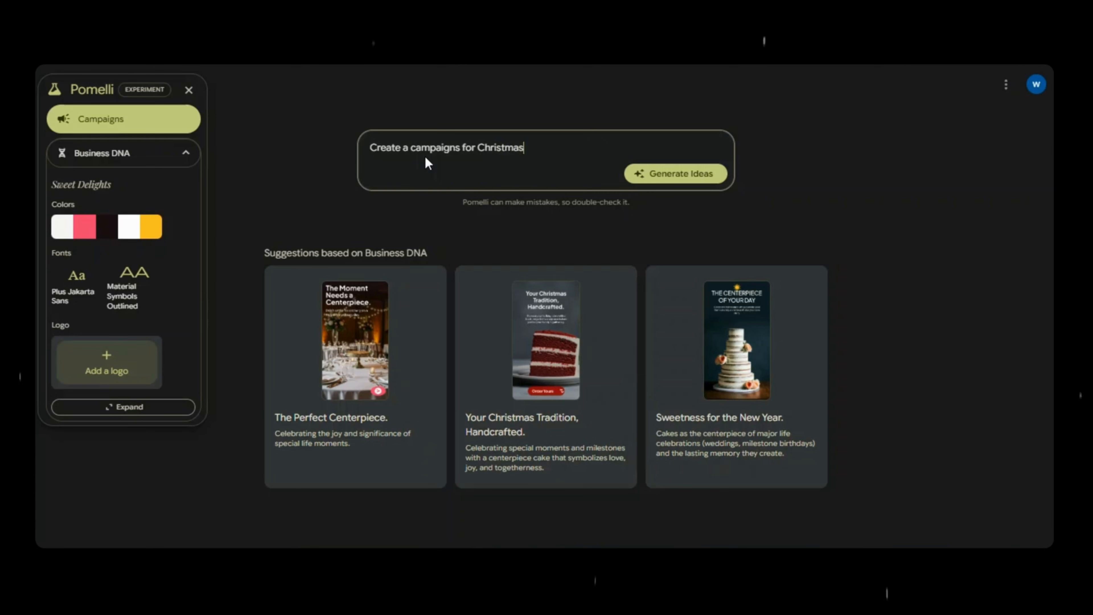
text(sales)
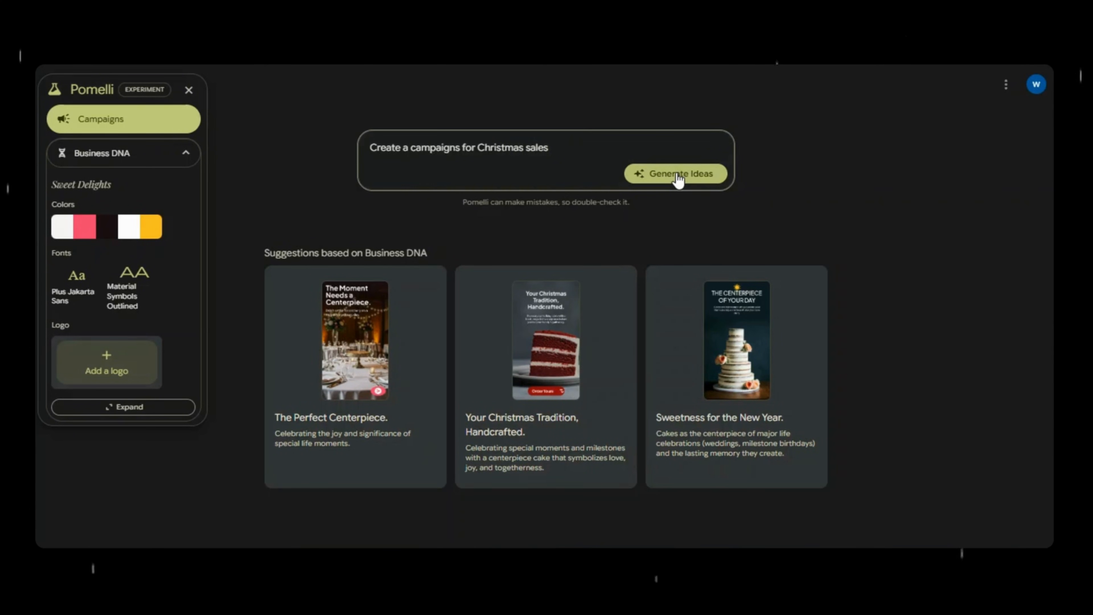
click(676, 173)
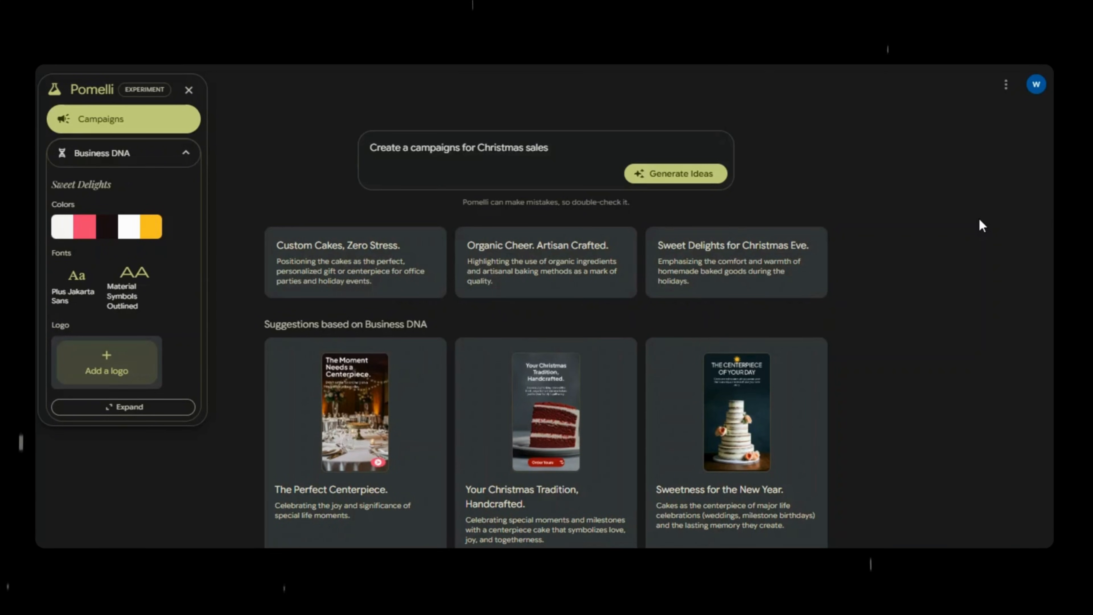
mouse_move(428, 260)
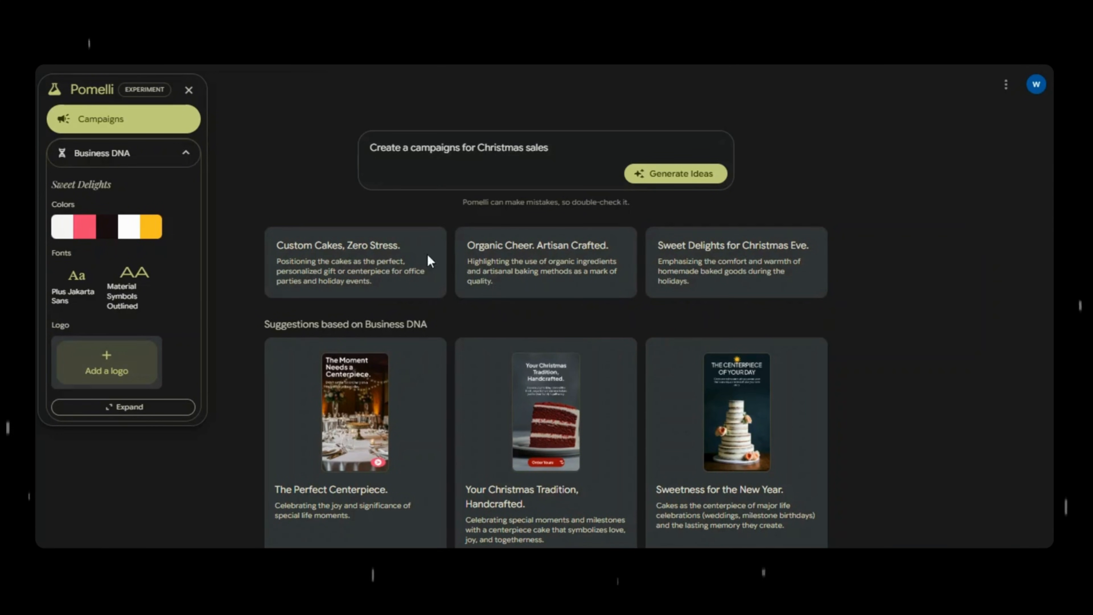
mouse_move(597, 274)
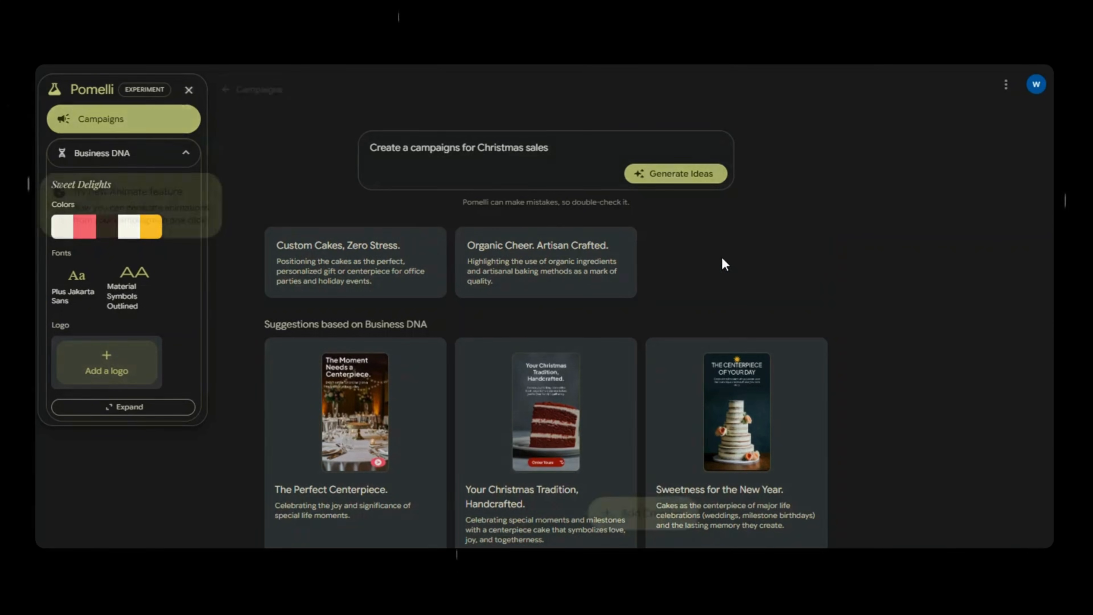
- Start the Sweet Delights for Christmas Eve campaign and edit its Effortless Holiday Cupcakes creative
click(675, 173)
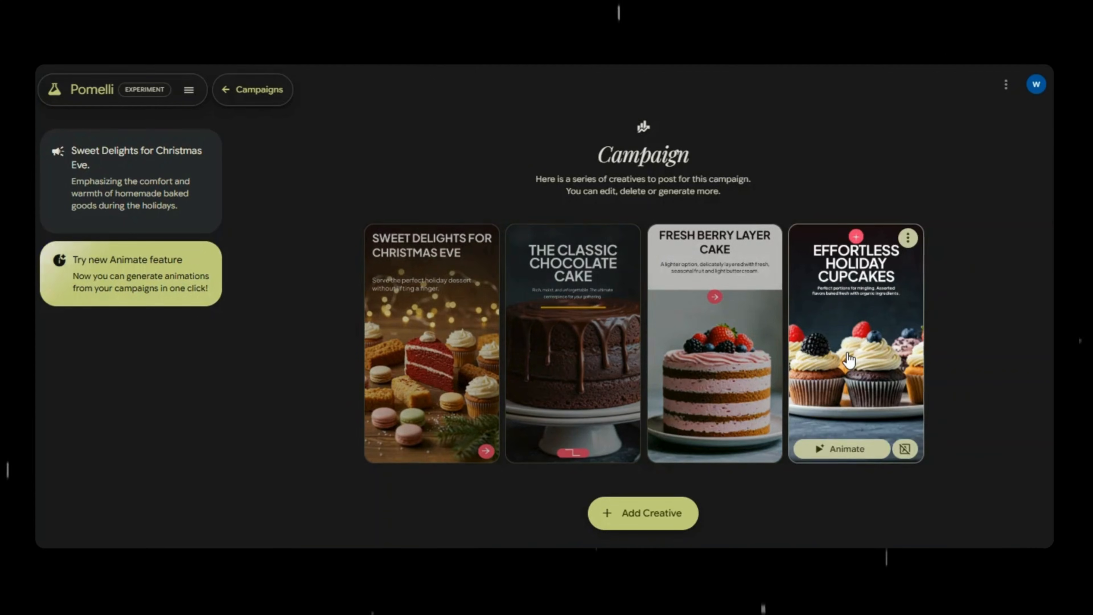
click(855, 342)
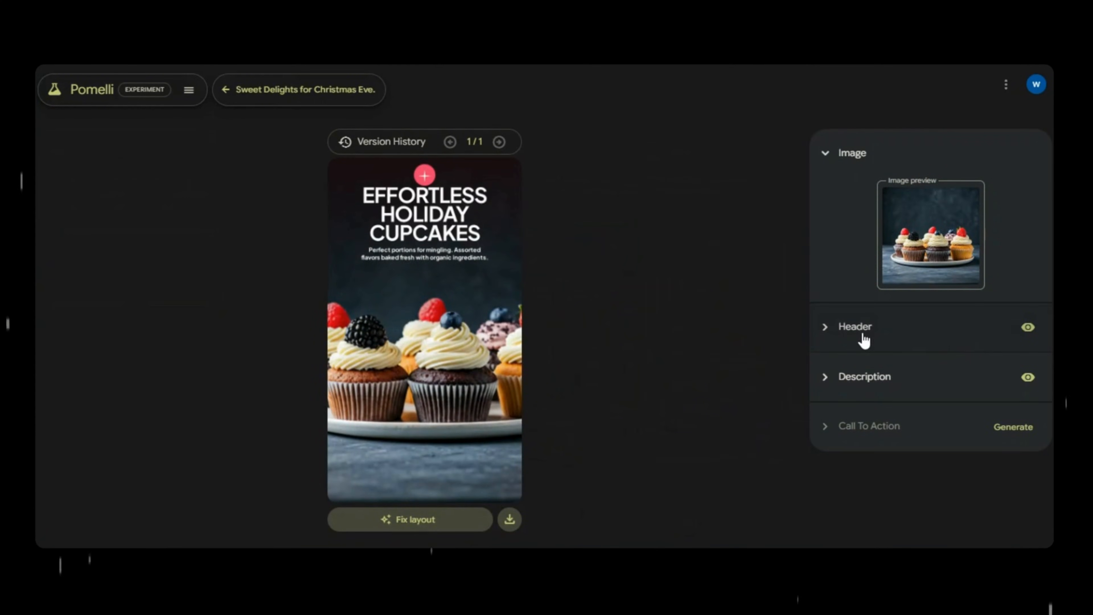
mouse_move(738, 377)
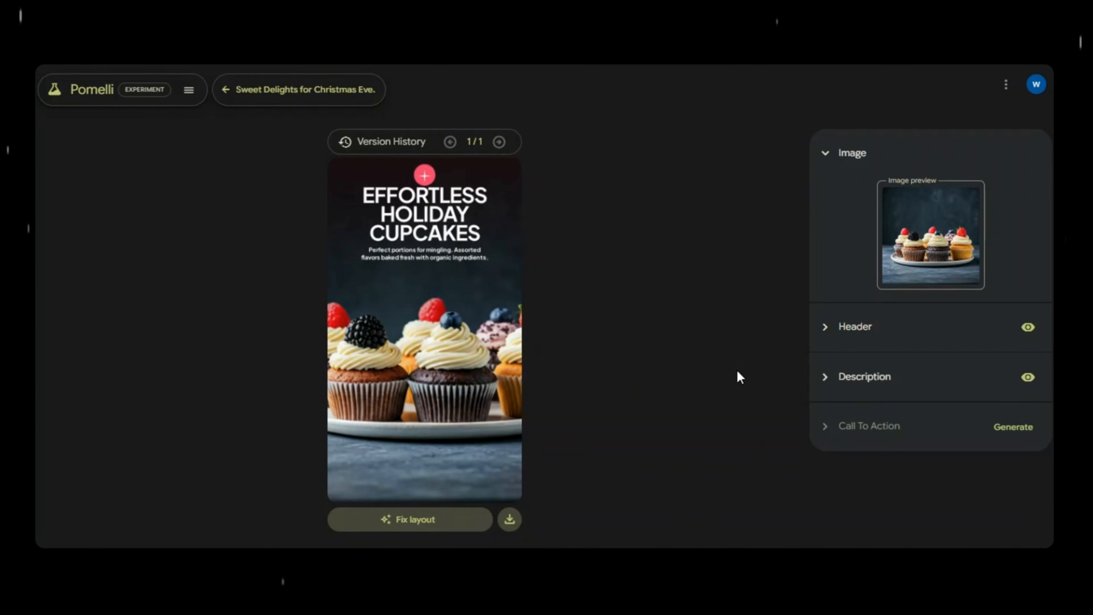
mouse_move(420, 339)
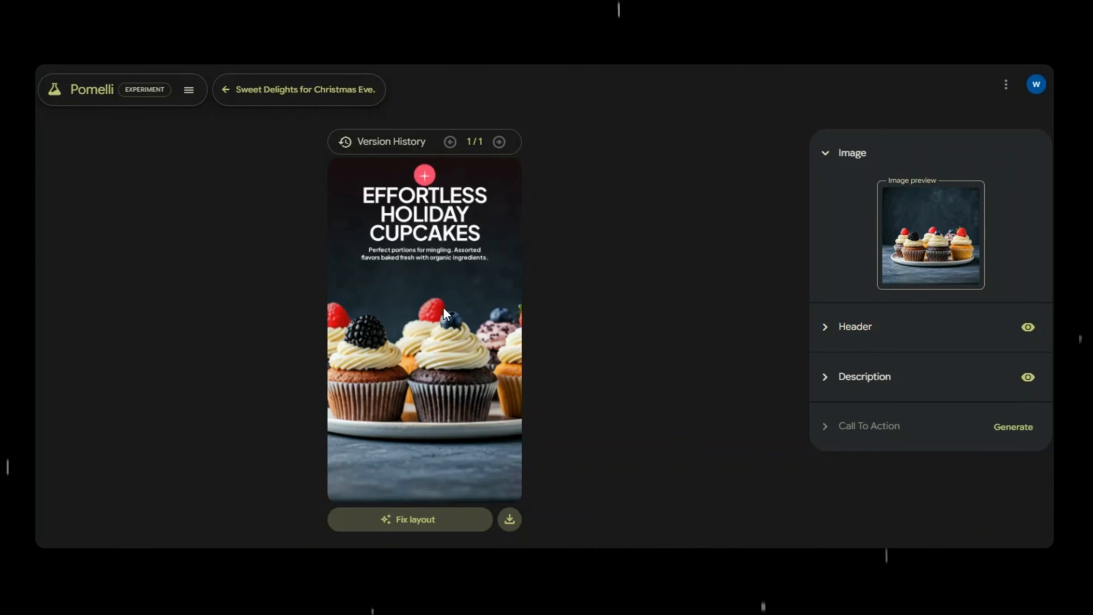
mouse_move(934, 339)
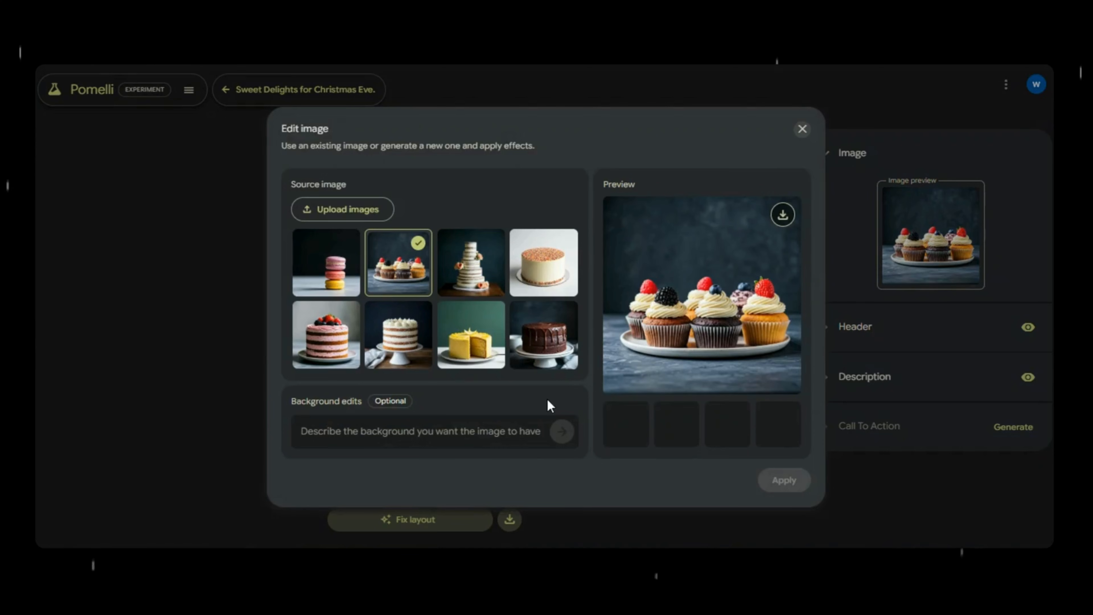
mouse_move(401, 455)
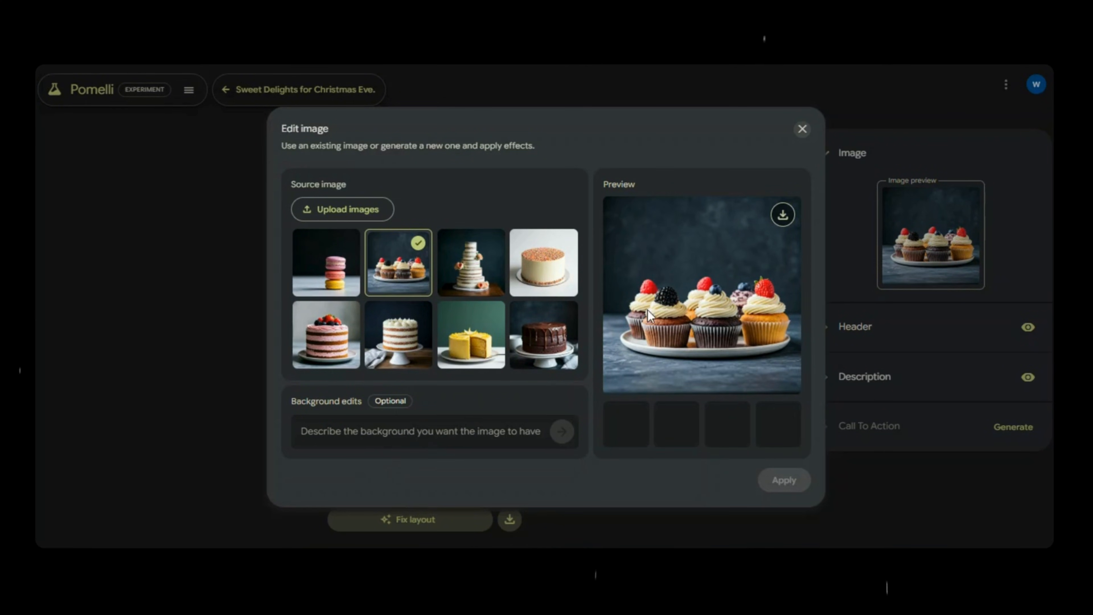
- Write the background edit prompt 'Change the background to show joyful and luxury vibes of Christmas'
text(Change the background to show)
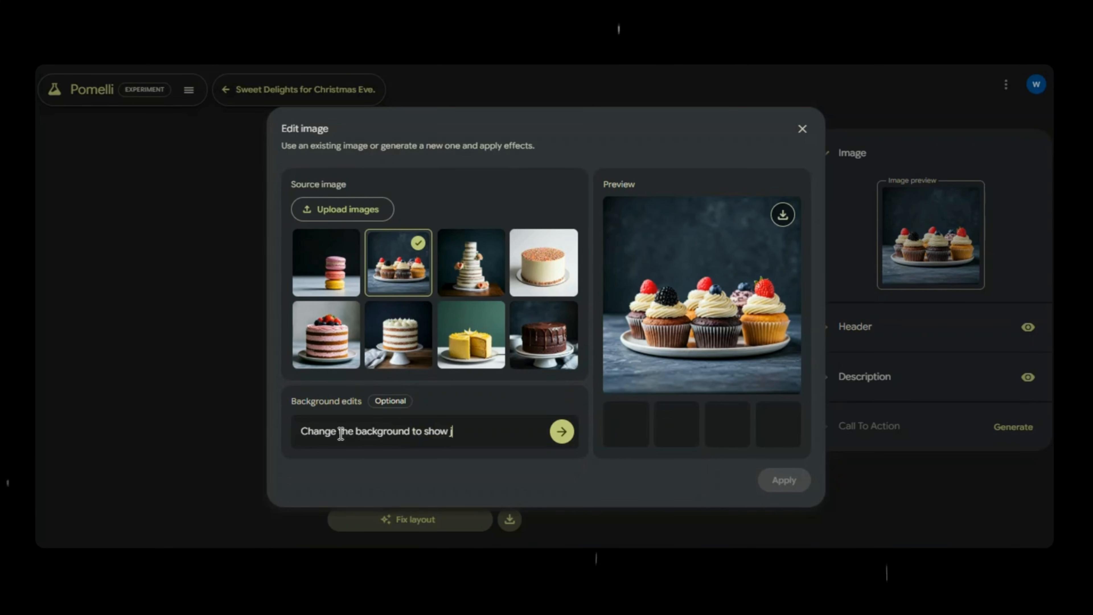
text(joyful)
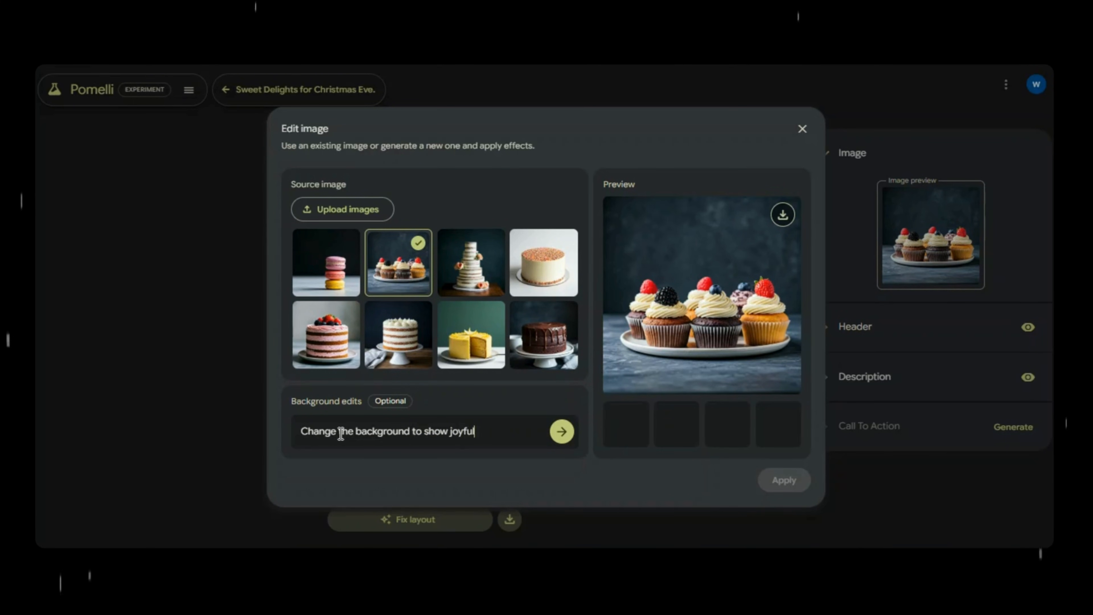
text(and l)
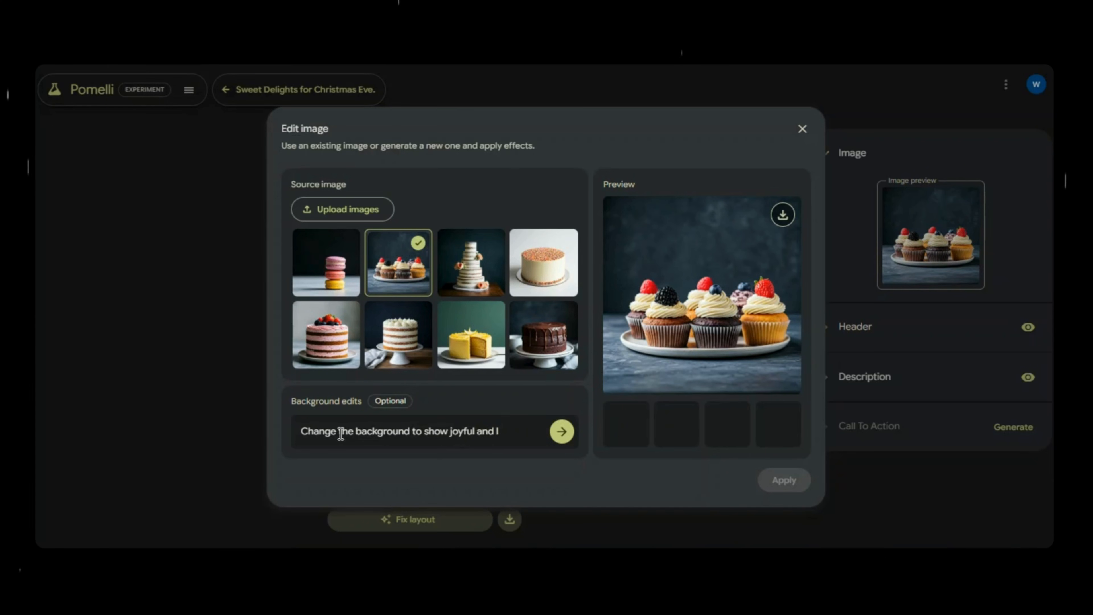
text(ux)
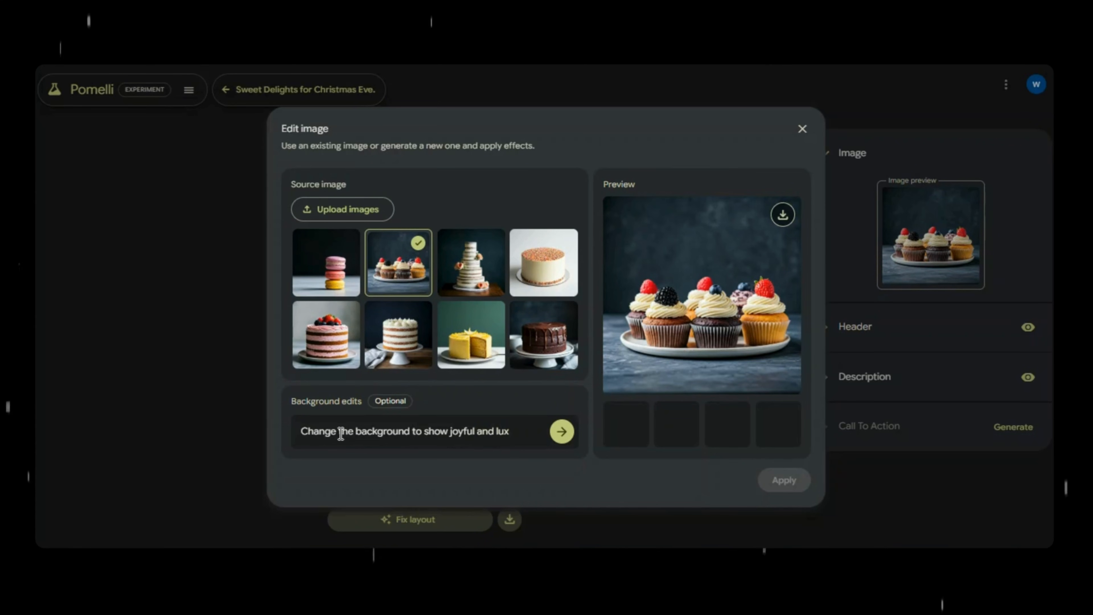
text(ry)
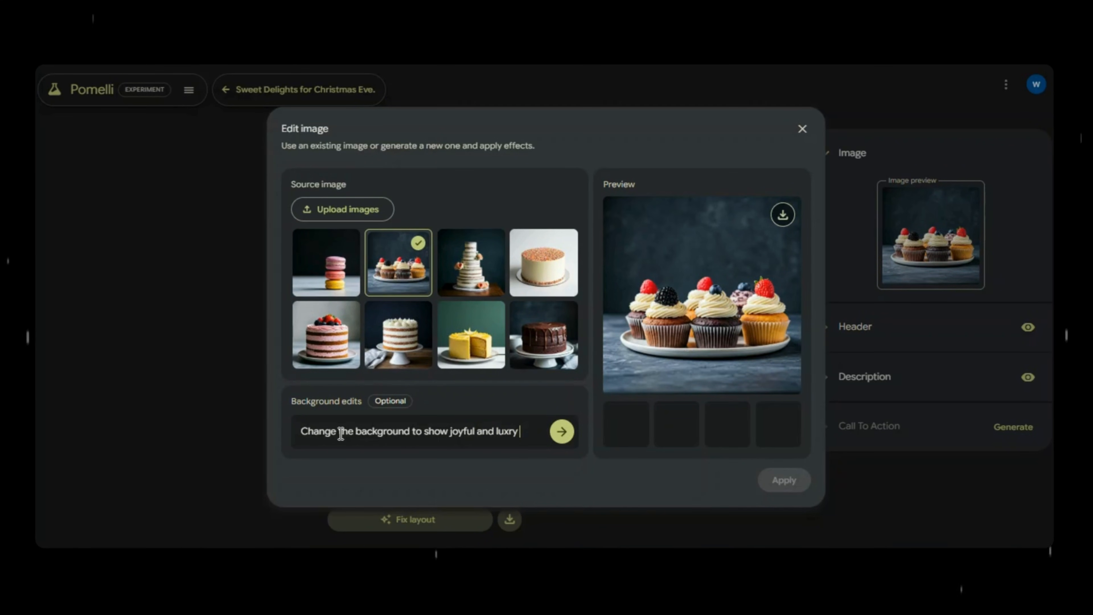
text(vibes o)
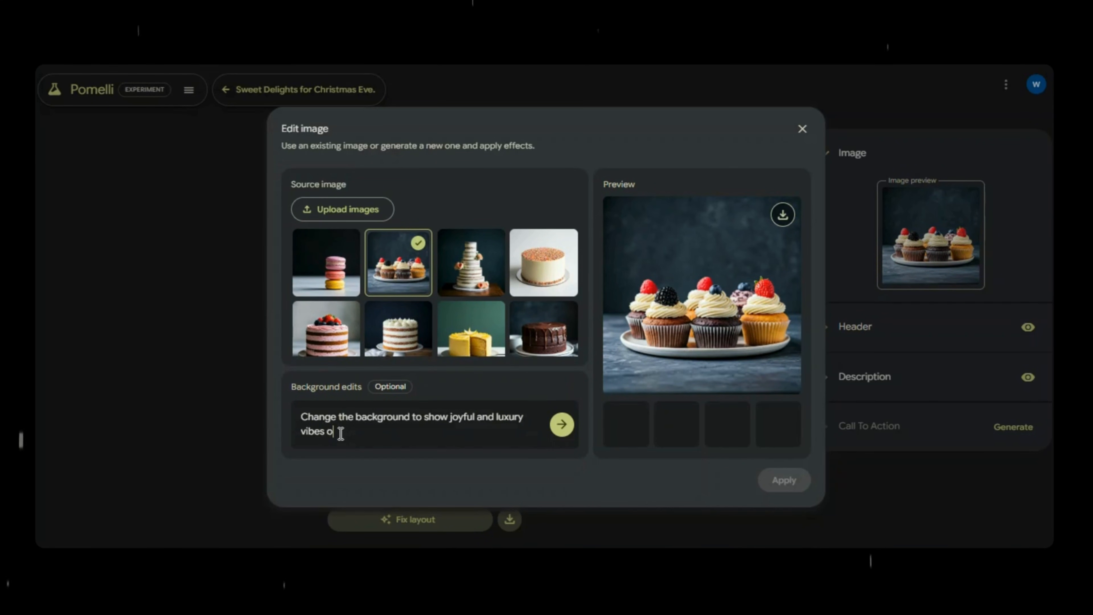
text(Chr)
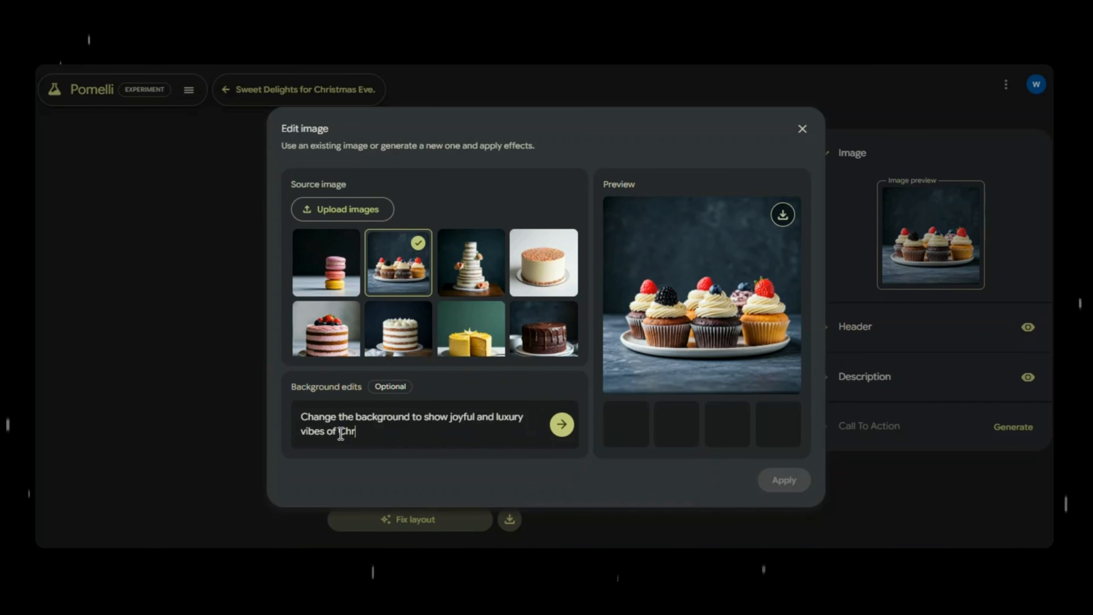
text(istmas)
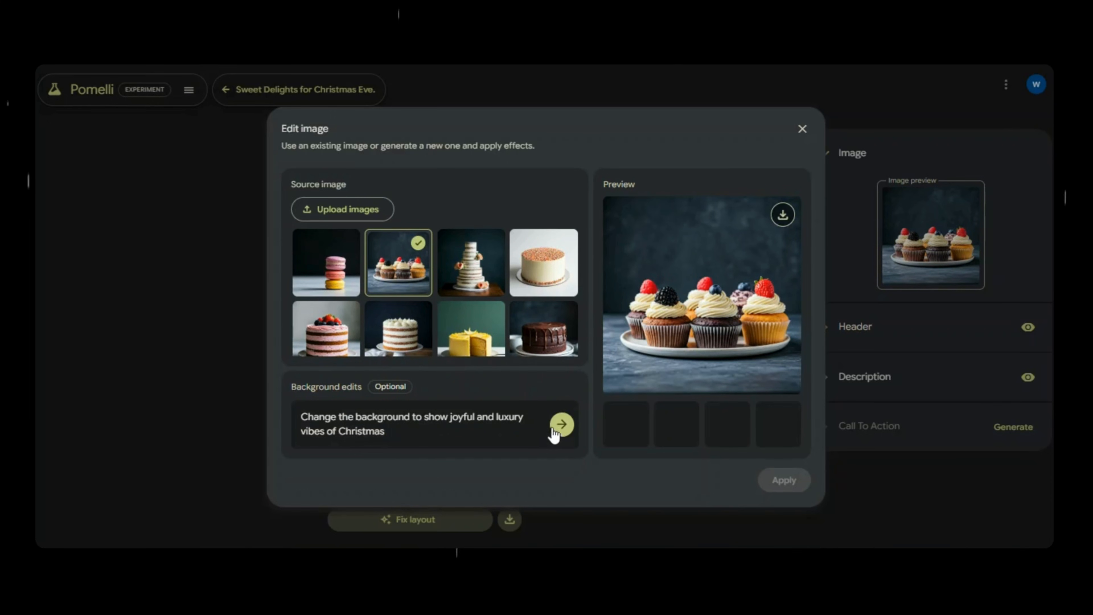
- Generate the four festive cupcake backgrounds, preview them, and choose the pink layered cake as source image
click(562, 423)
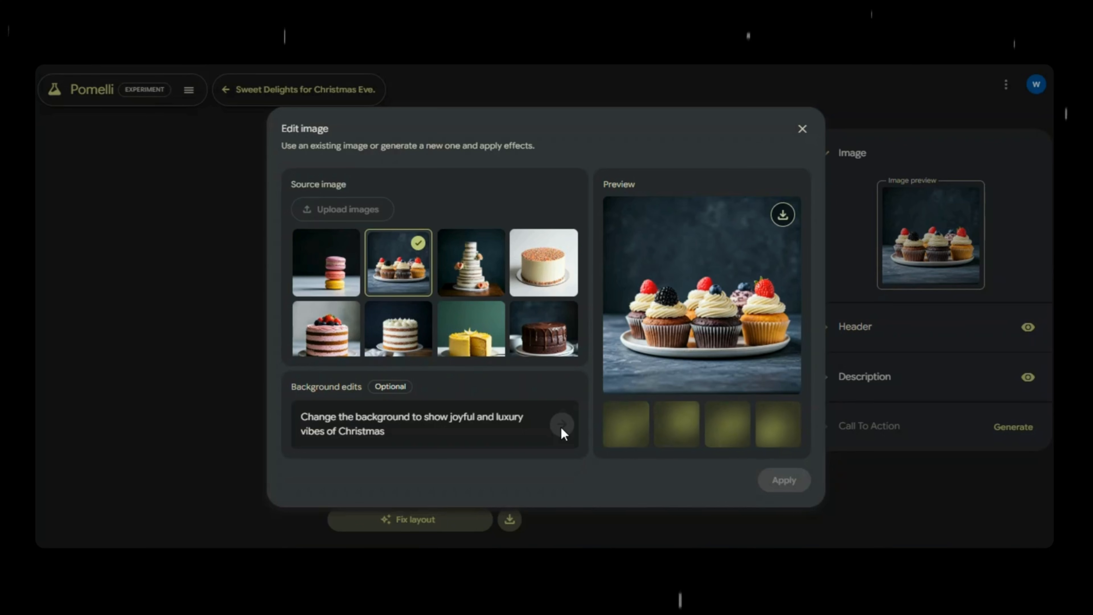
click(562, 424)
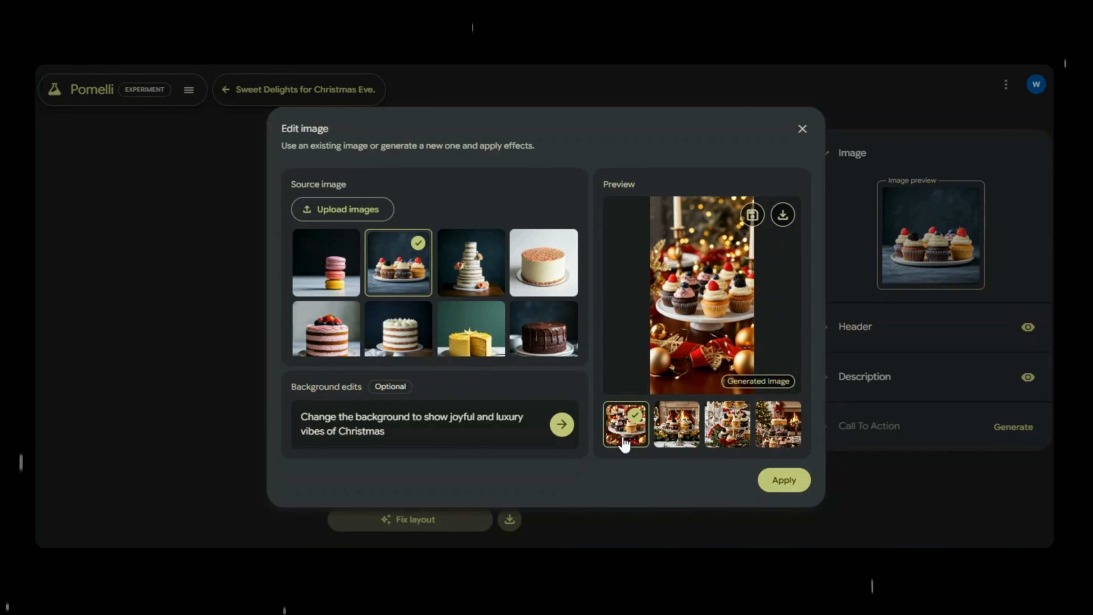
mouse_move(752, 214)
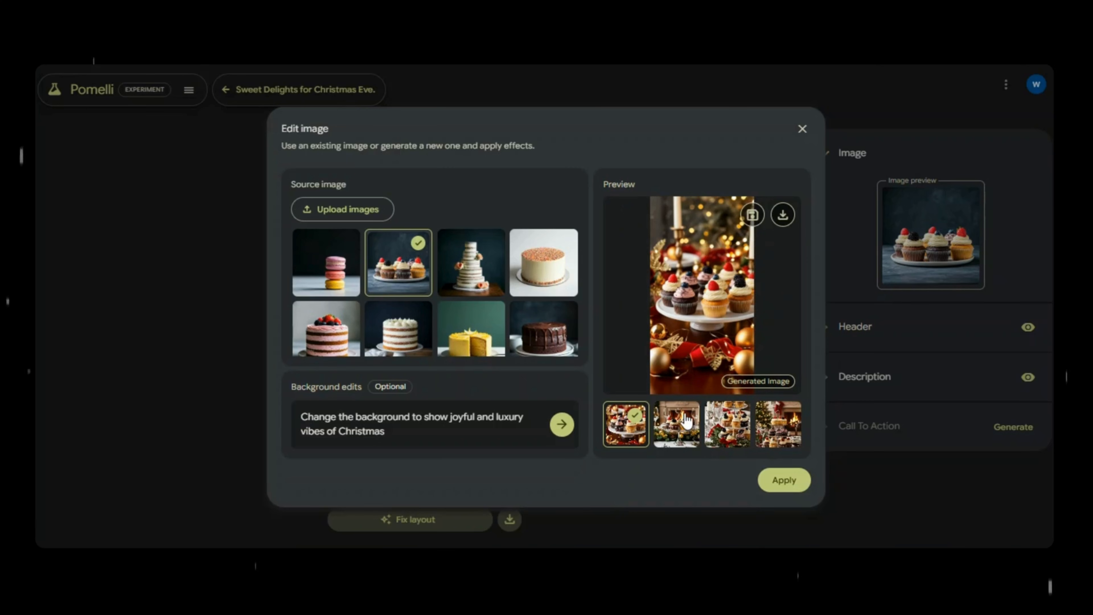
click(726, 423)
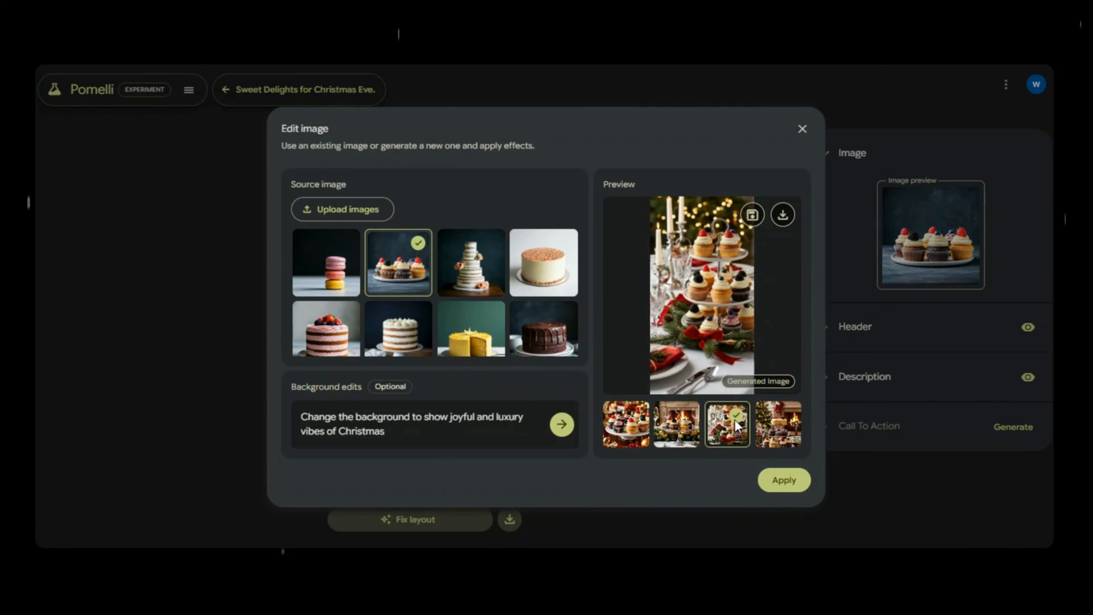
click(778, 424)
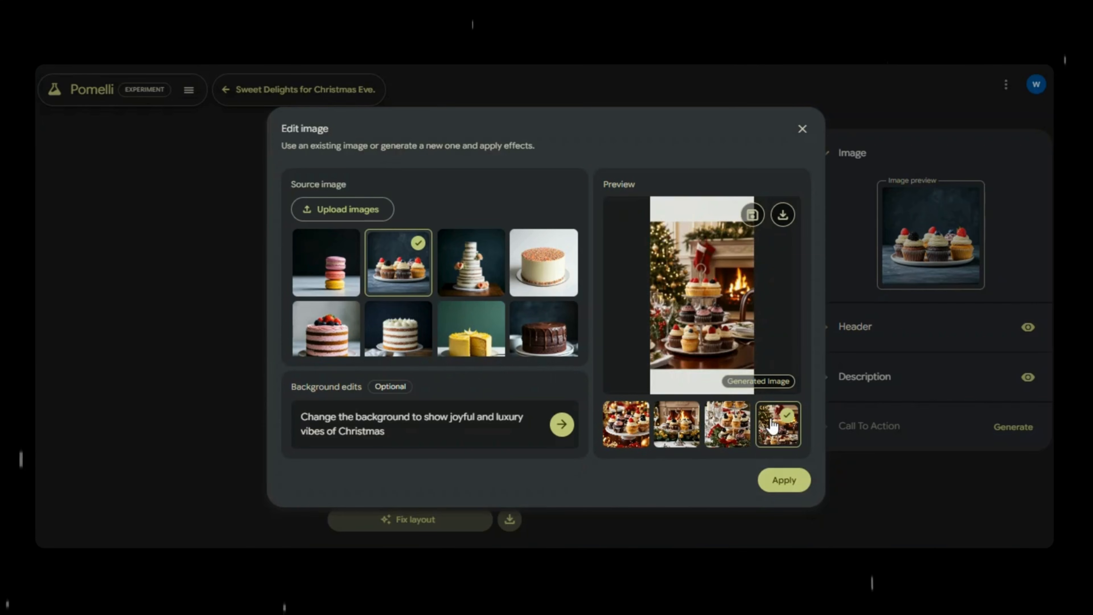
mouse_move(685, 244)
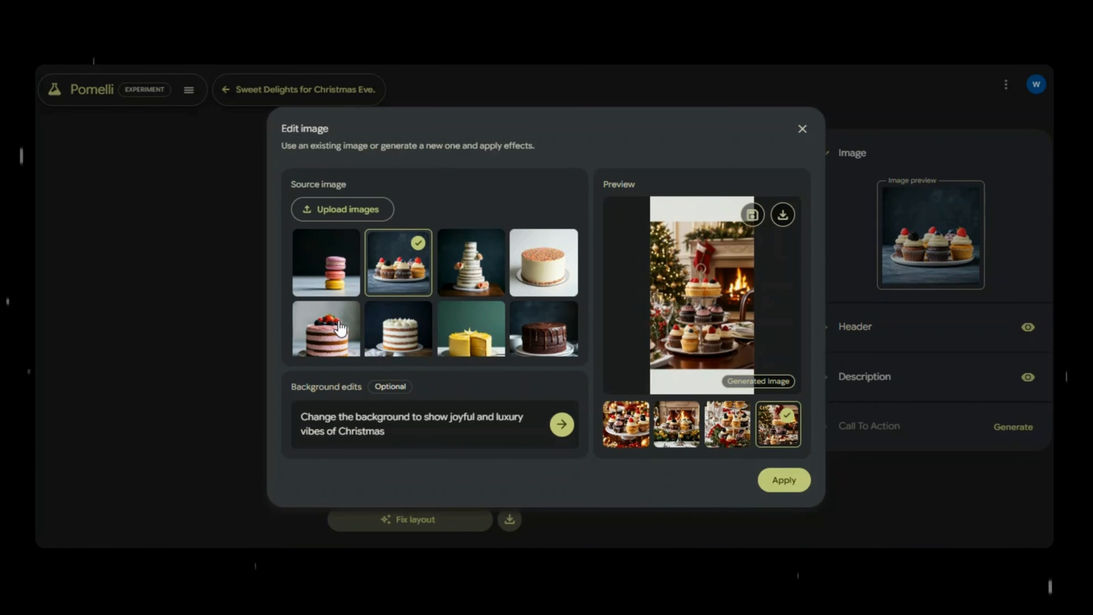
click(326, 329)
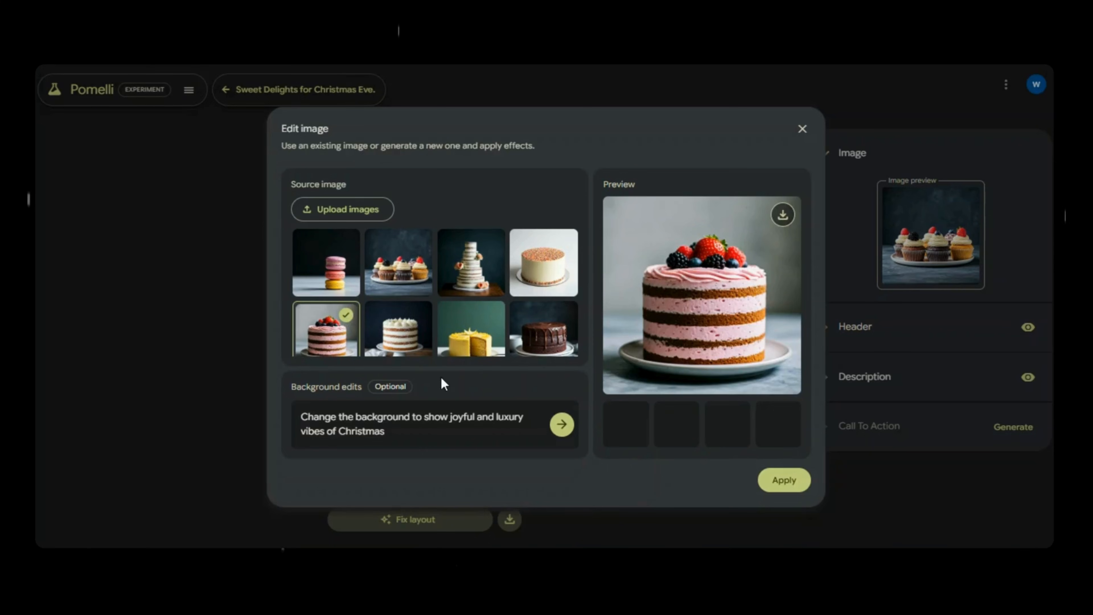
mouse_move(744, 487)
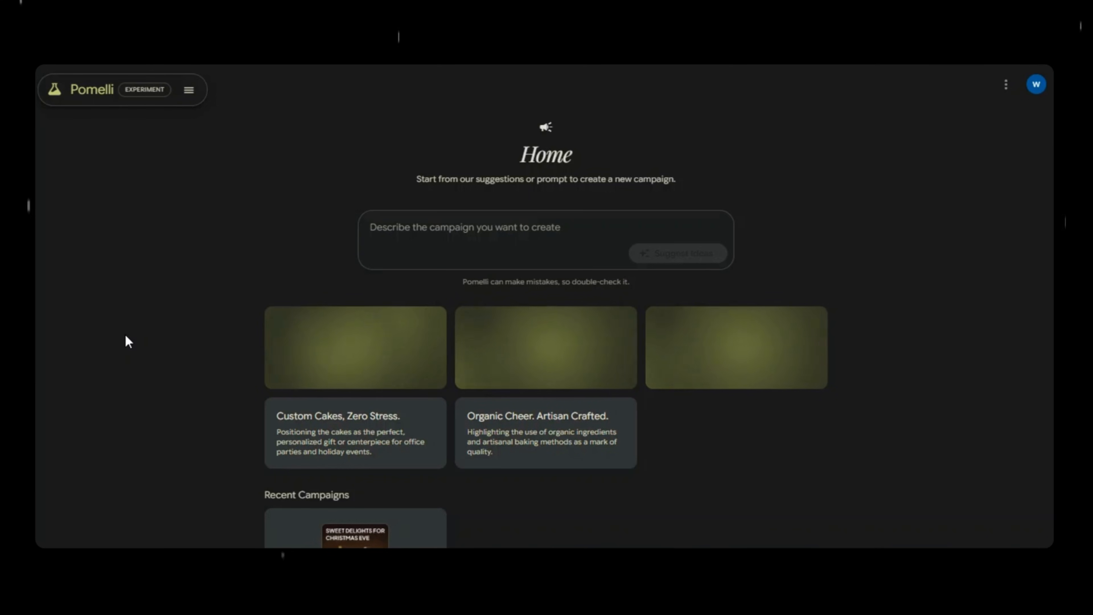
- Get new home campaign suggestions and pick the Dinner Party Dessert Solved idea
click(677, 253)
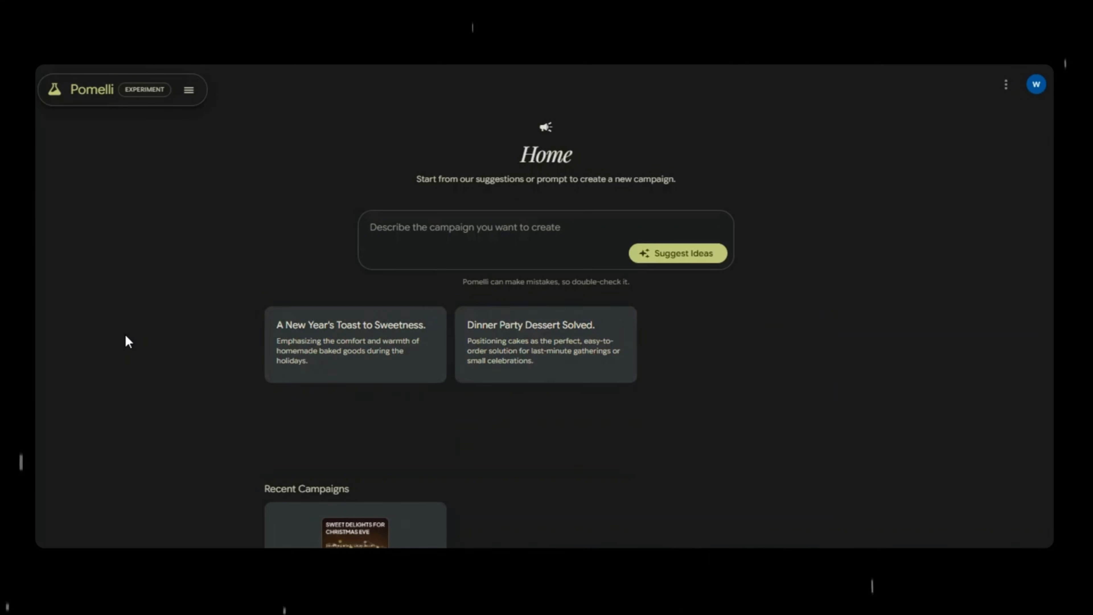
click(677, 252)
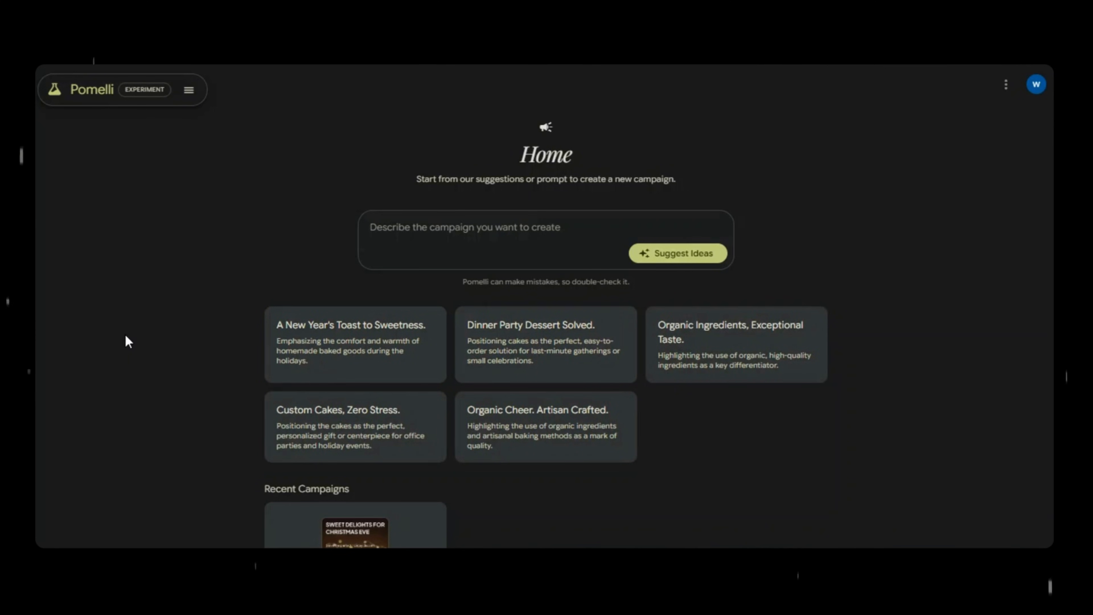
mouse_move(556, 338)
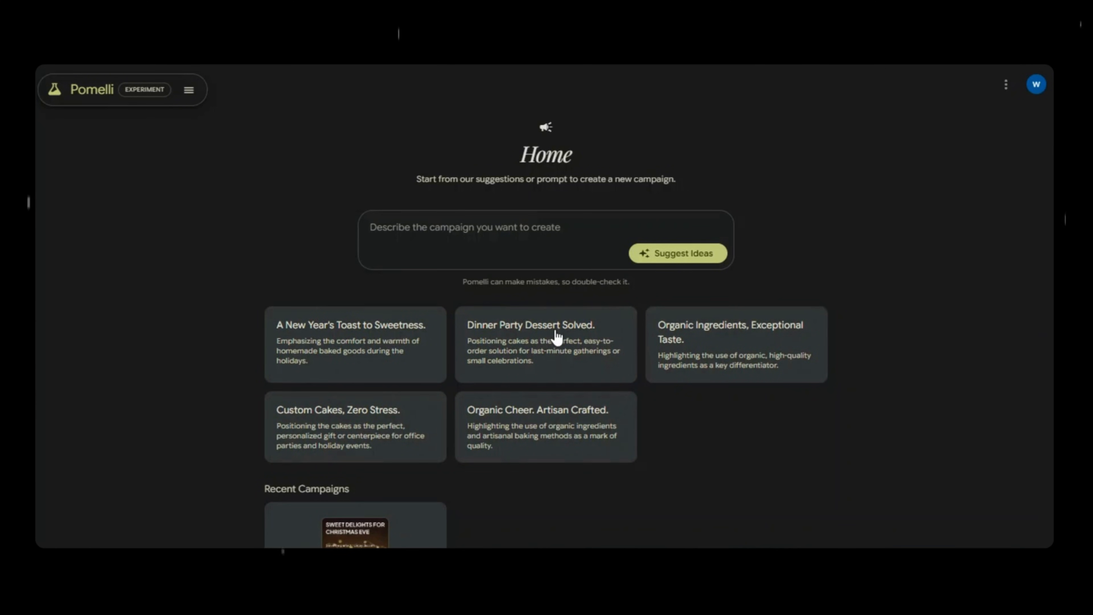
click(545, 344)
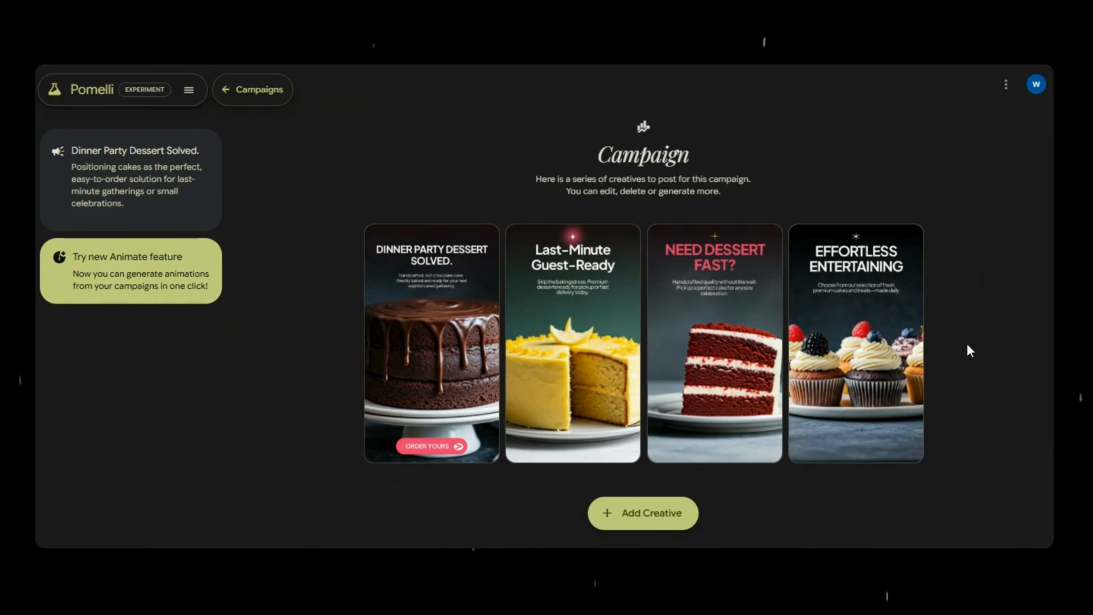
- Scroll down to look over the four Dinner Party Dessert Solved creatives
scroll(down, 3)
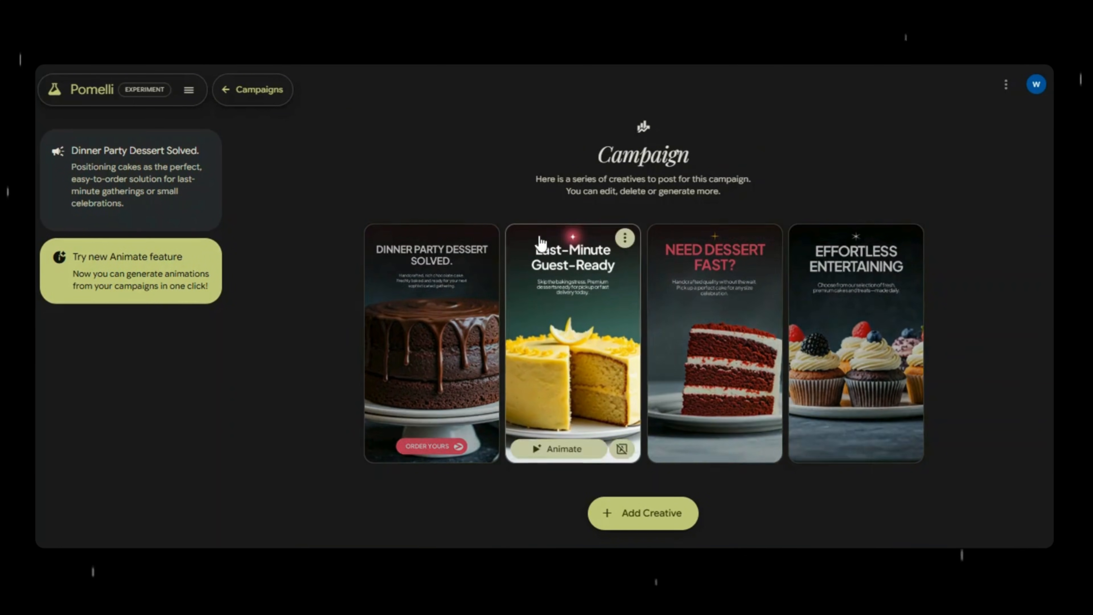
- Reset the Business DNA, deleting all campaigns and creatives, back to the Welcome screen
click(1006, 83)
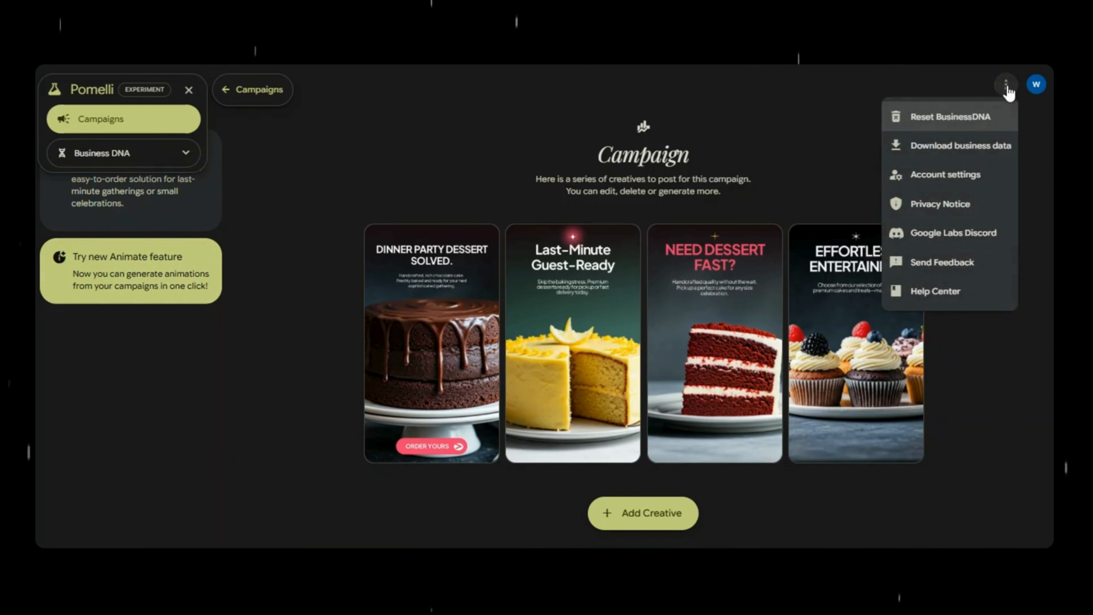
mouse_move(932, 128)
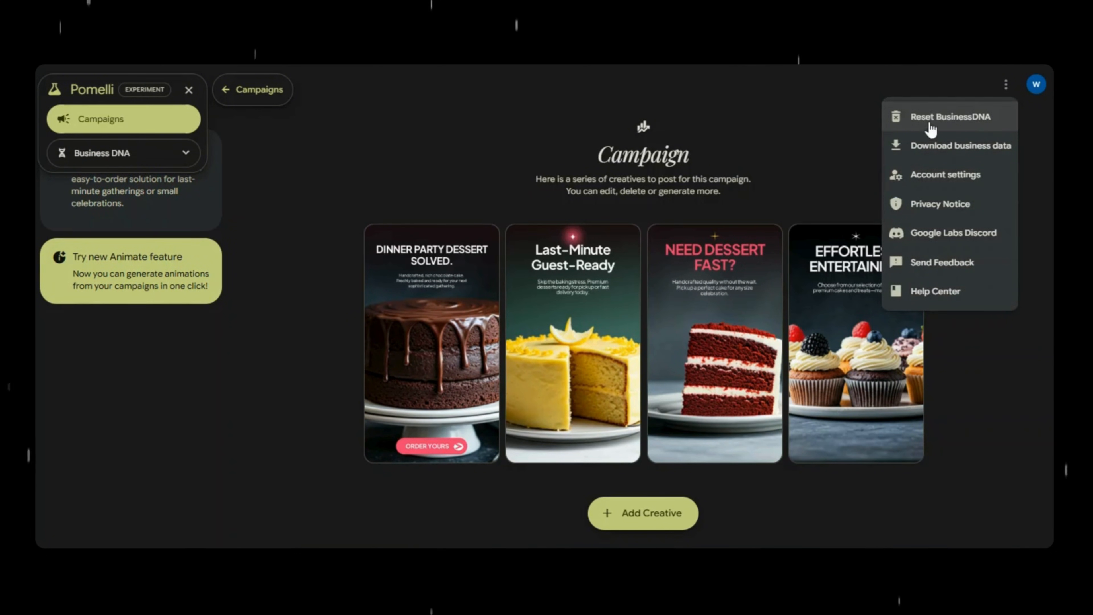
click(950, 116)
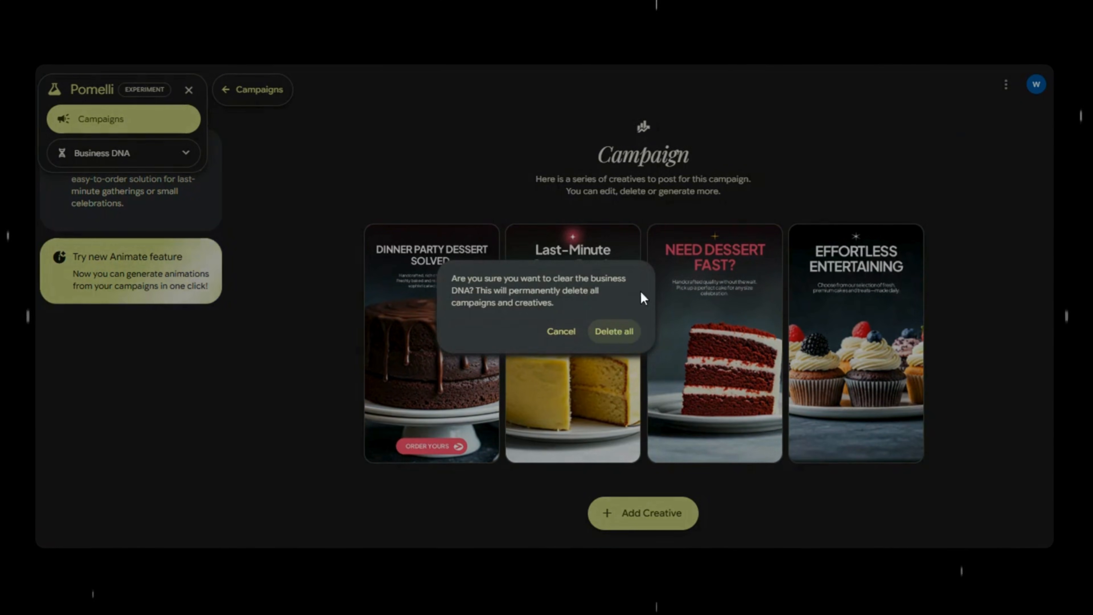
click(613, 332)
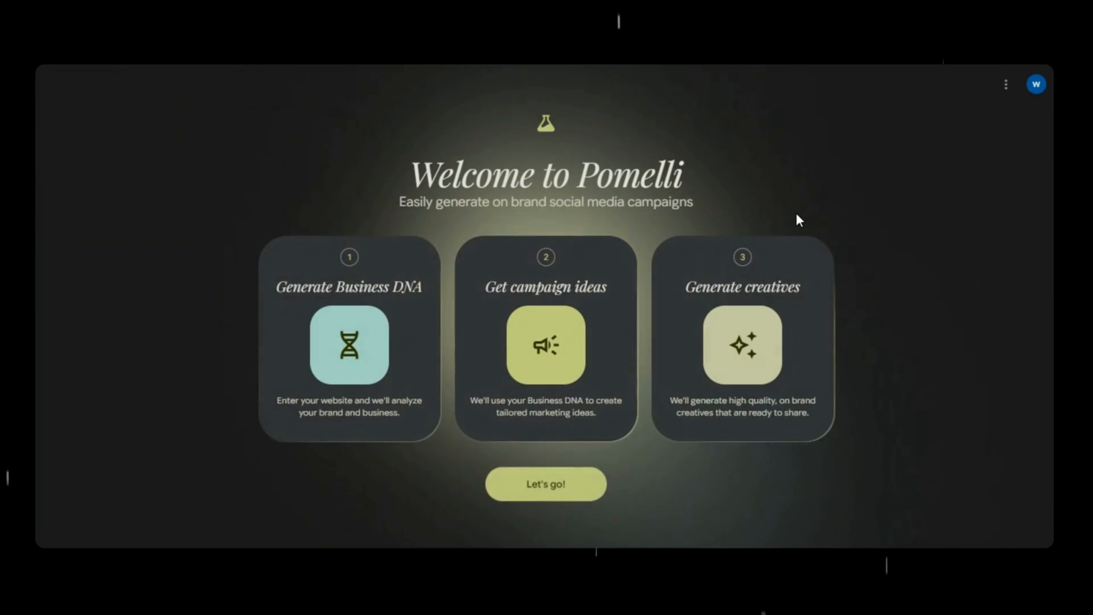